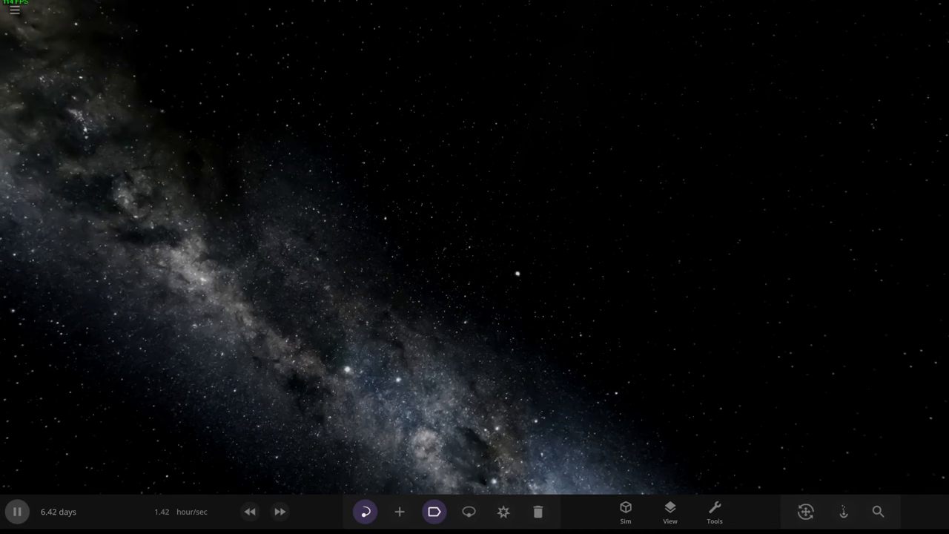
mouse_move(98, 385)
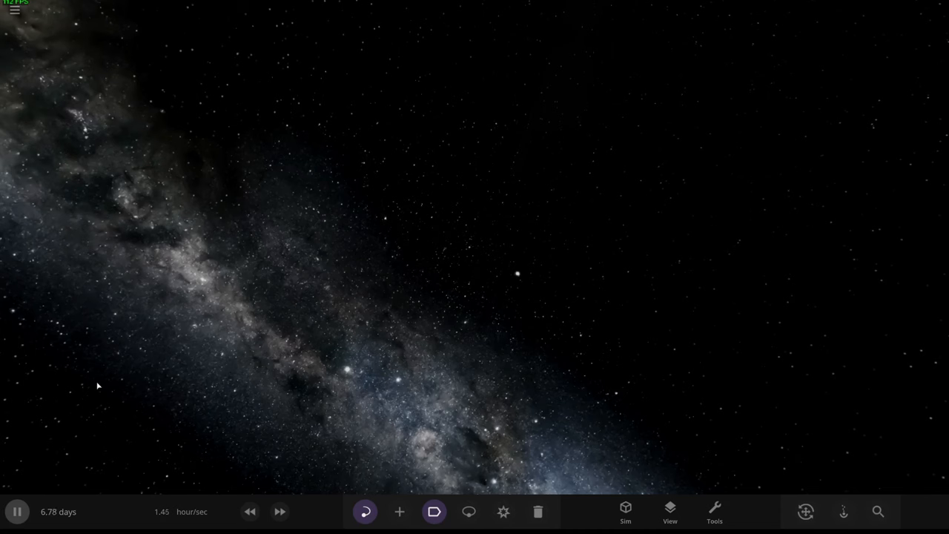
Bring up the Add catalogue of stars, planets and other bodies
left_click(399, 512)
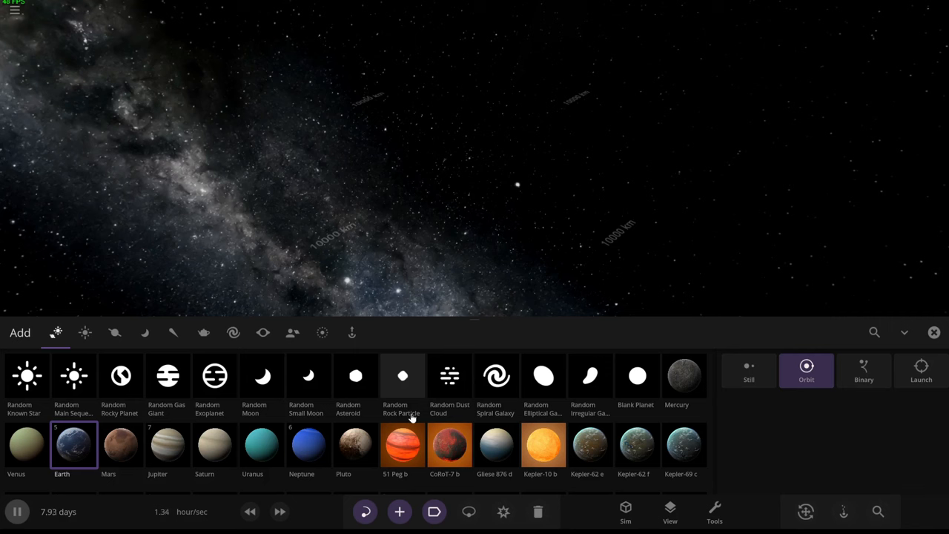
Place the 10 Million Solar Mass black hole, then set Betelgeuse orbiting it
left_click(263, 332)
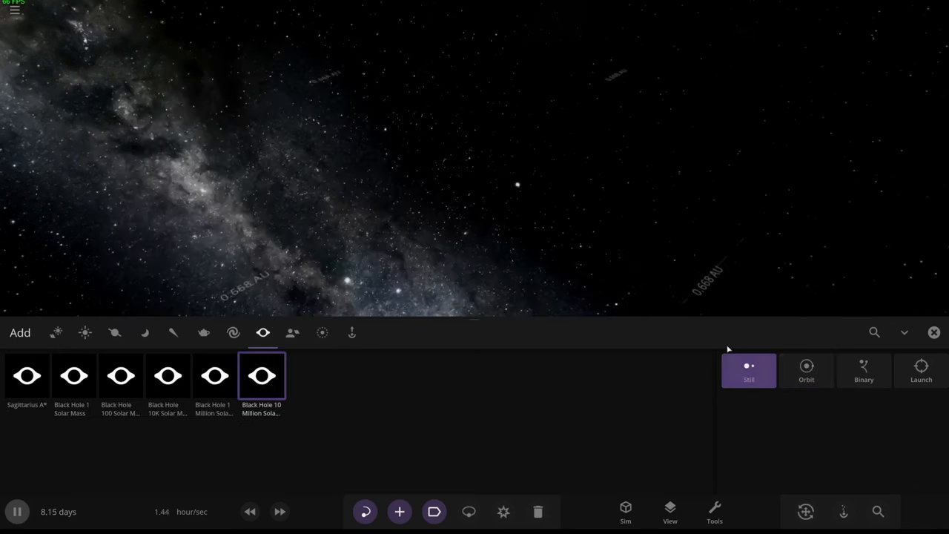
left_click(57, 332)
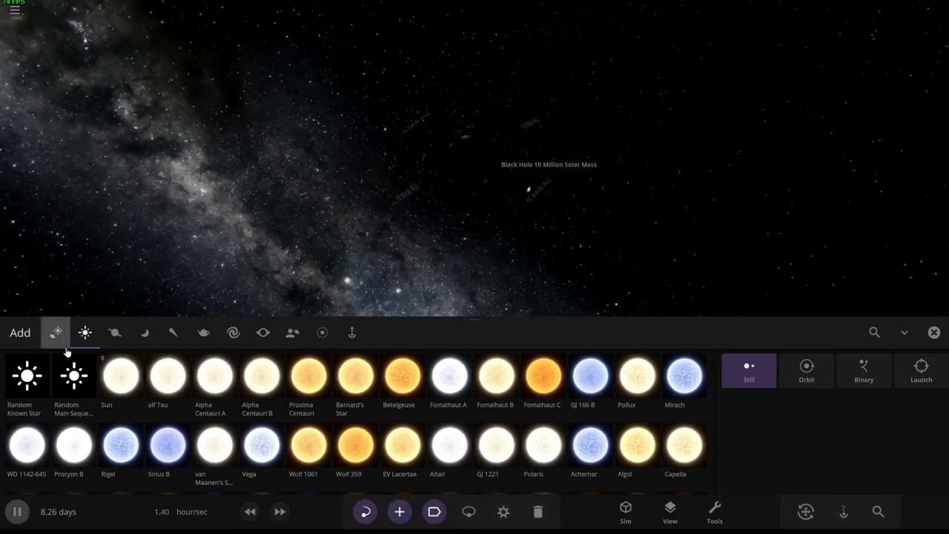
left_click(399, 375)
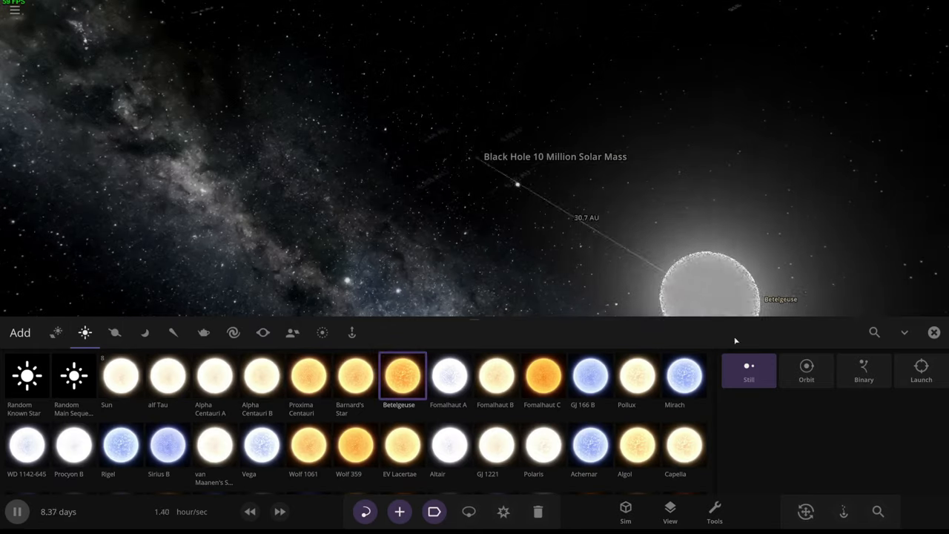
left_click(806, 370)
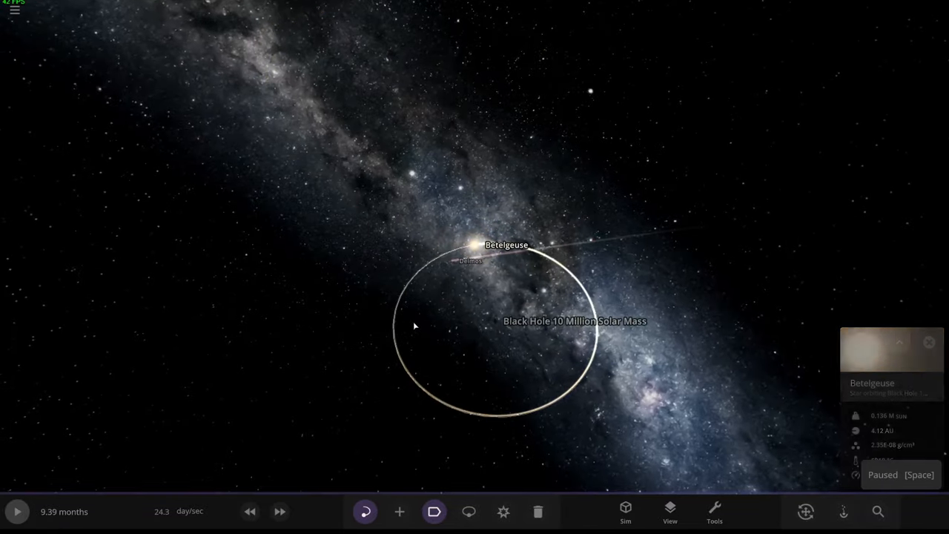
left_click(928, 341)
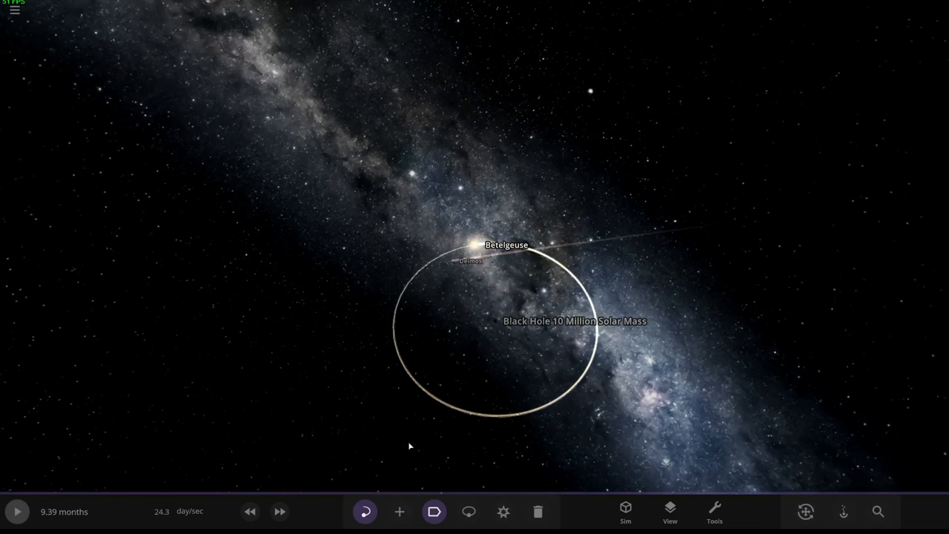
left_click(15, 10)
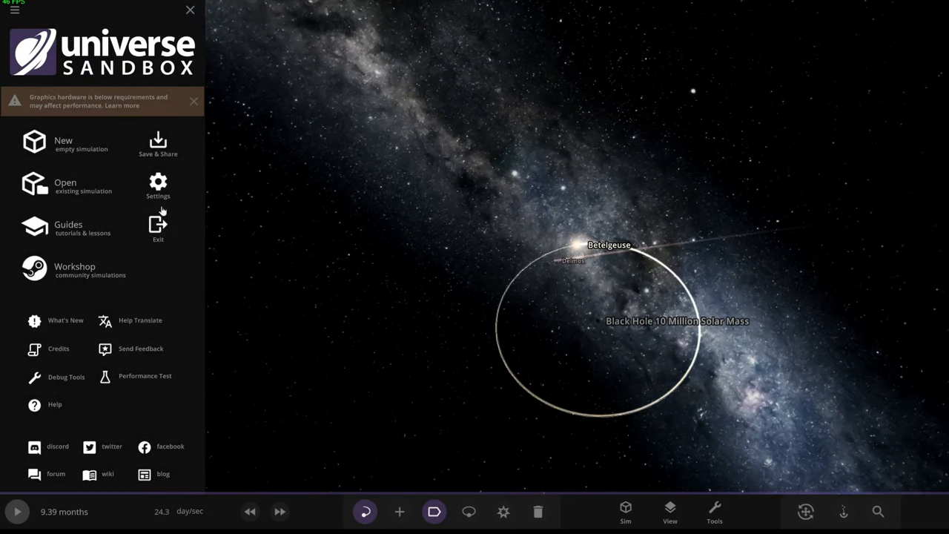
left_click(157, 186)
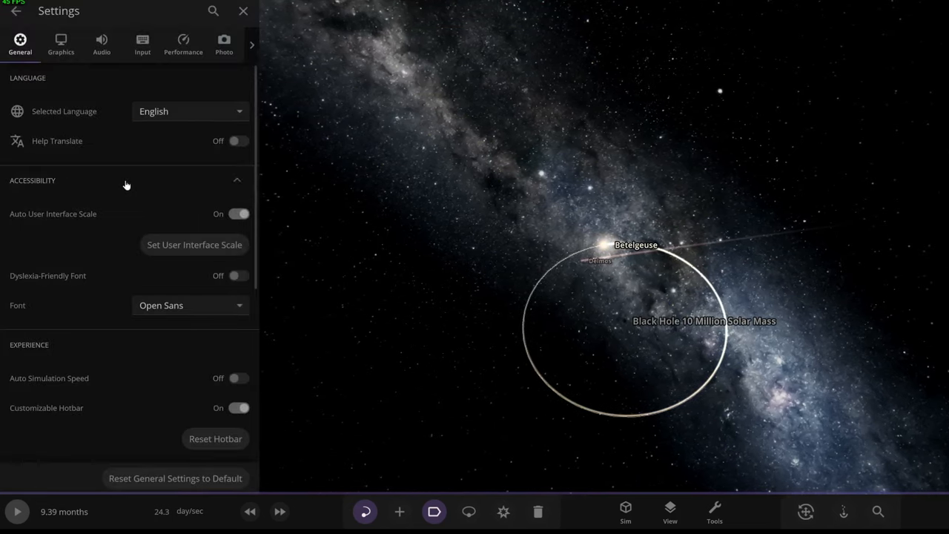
left_click(15, 10)
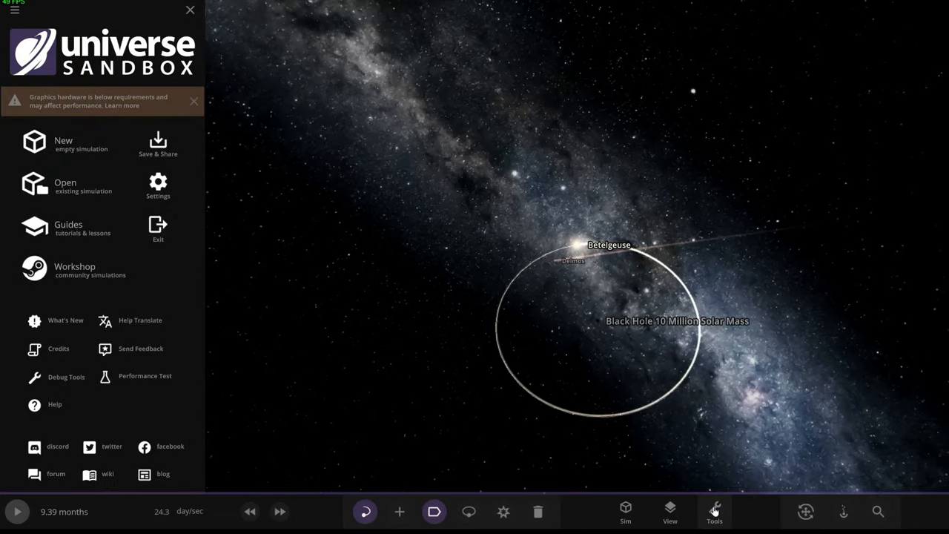
left_click(715, 511)
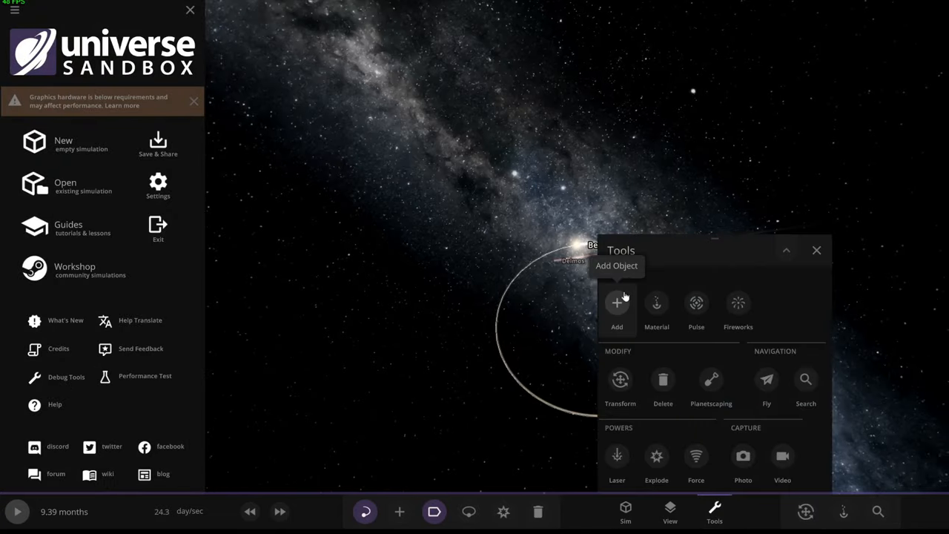
left_click(617, 304)
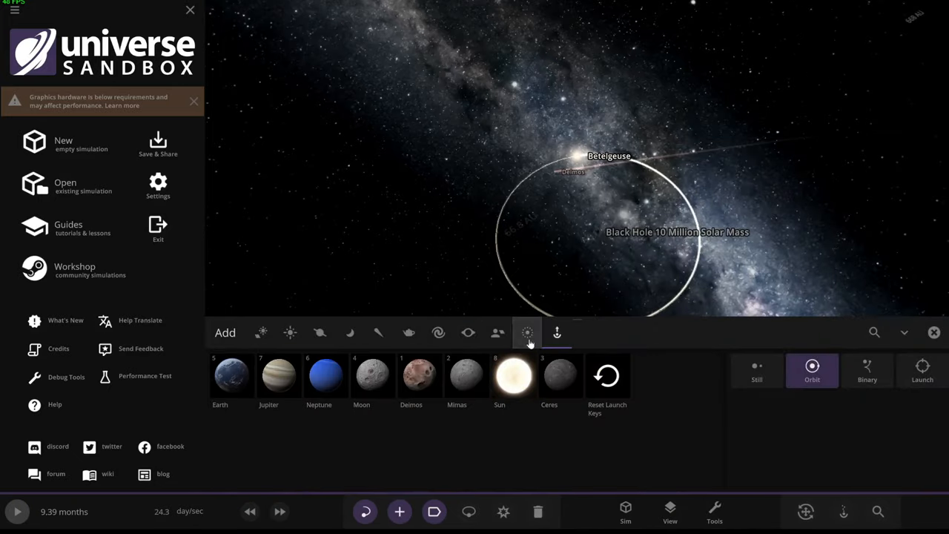
left_click(469, 332)
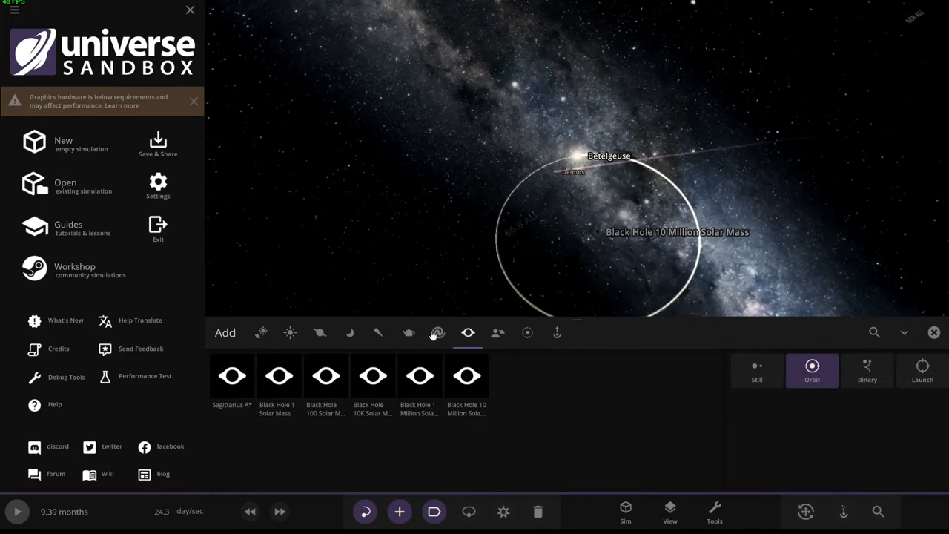
left_click(378, 332)
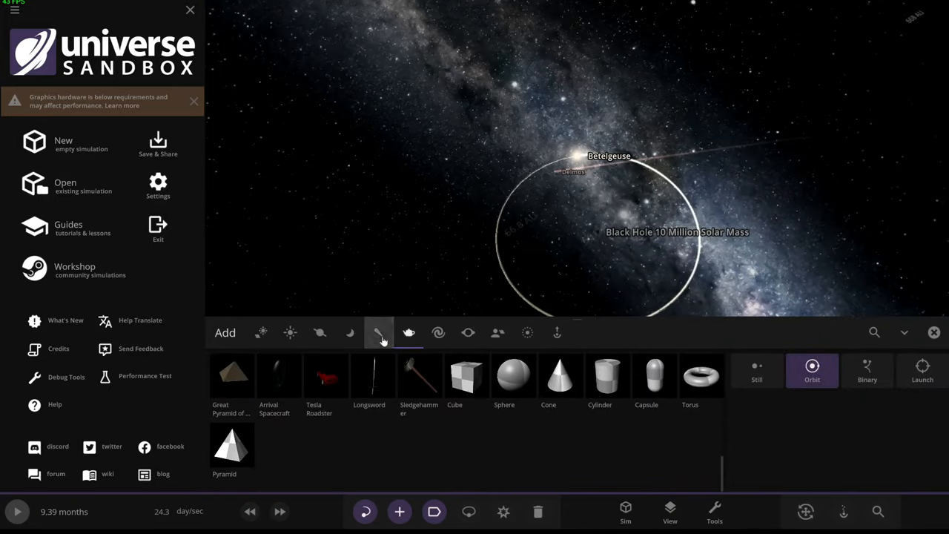
left_click(378, 332)
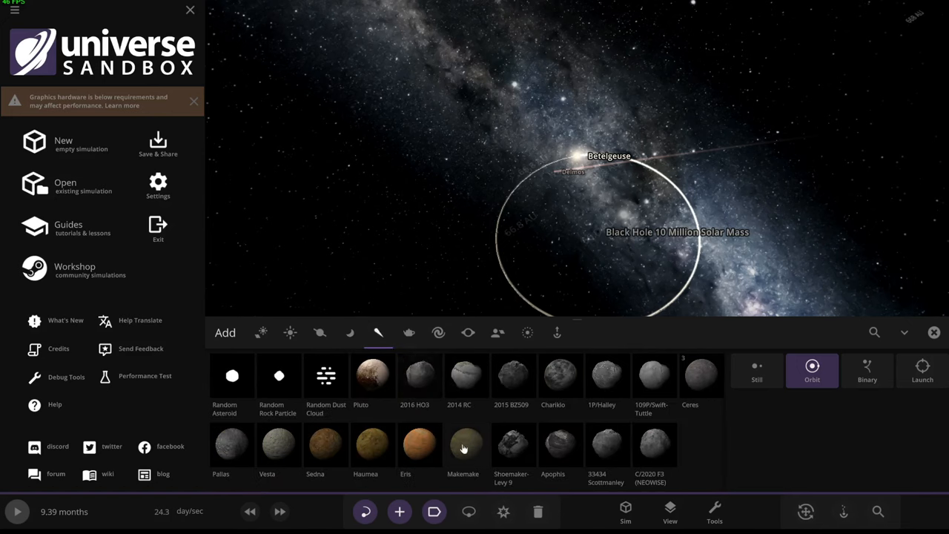
left_click(319, 332)
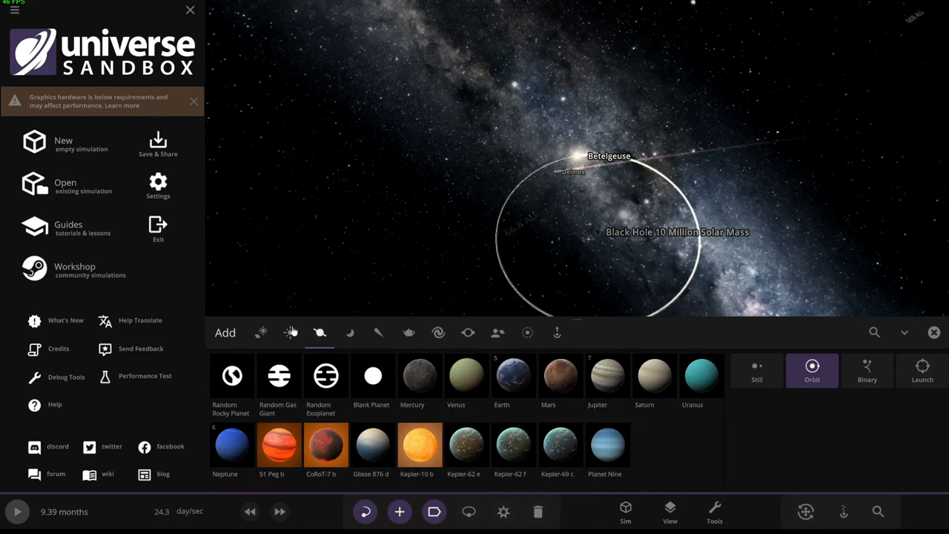
left_click(189, 9)
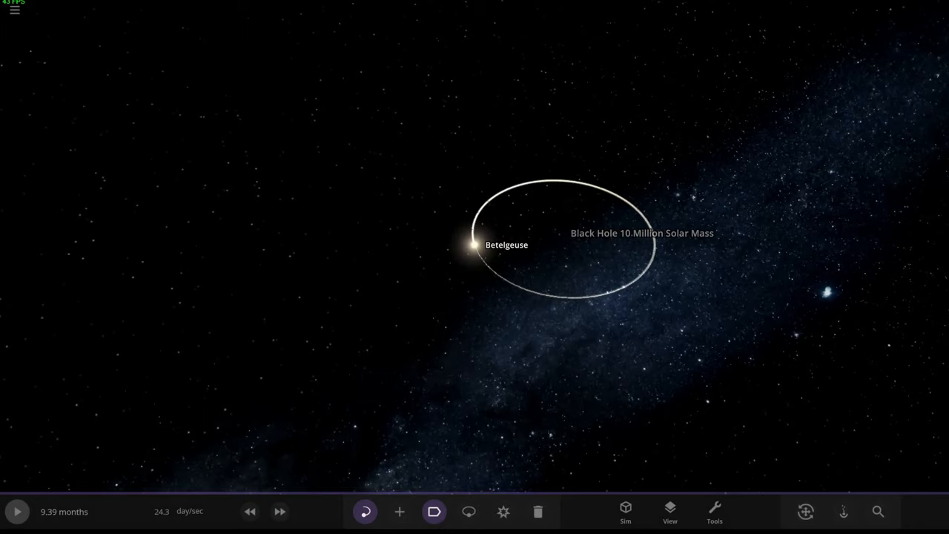
mouse_move(638, 246)
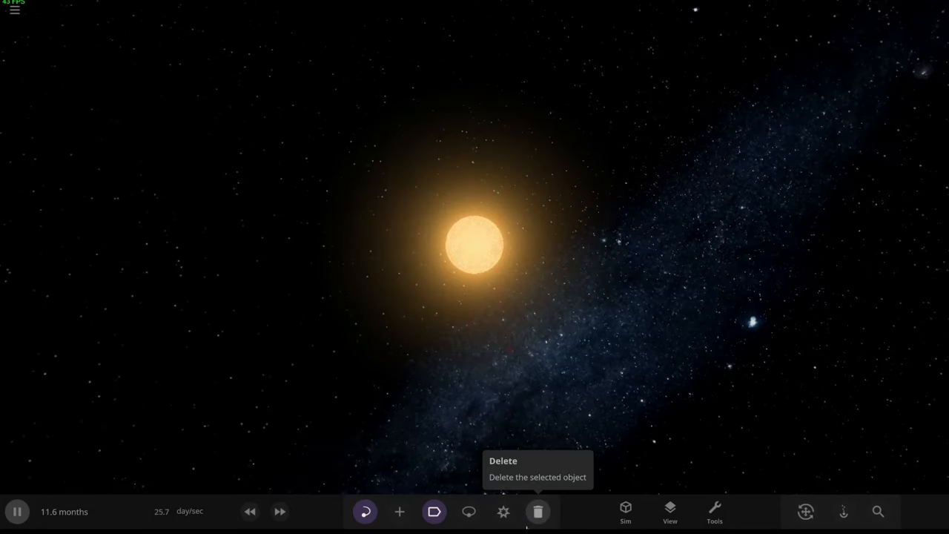
Delete Betelgeuse and clear away the black hole, leaving an empty scene
left_click(537, 512)
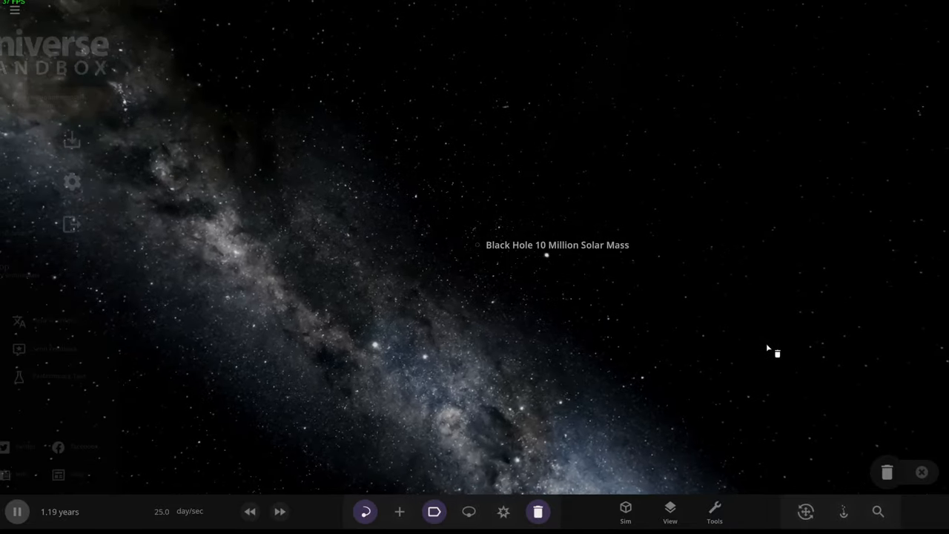
left_click(14, 9)
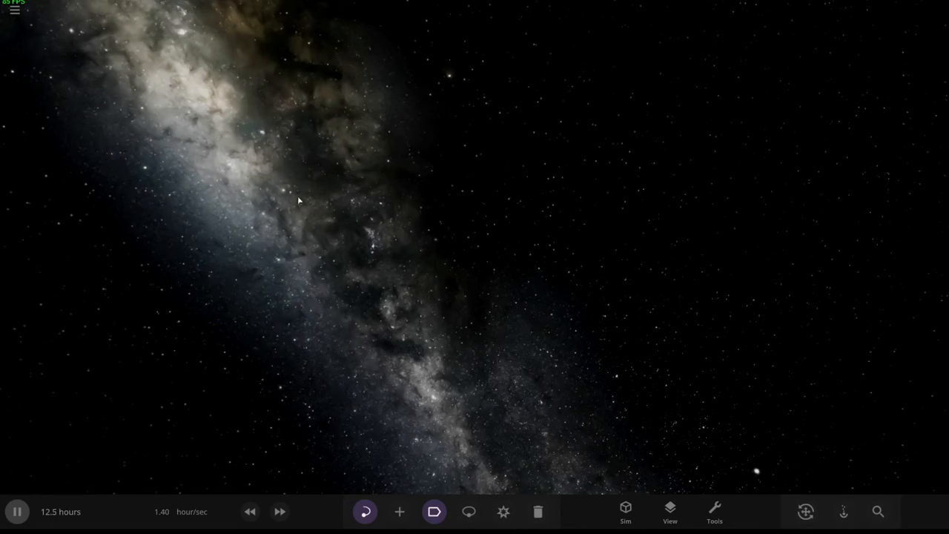
Add a new star, Epotasc, and lower its mass to 79.0 Jupiter masses
left_click(399, 511)
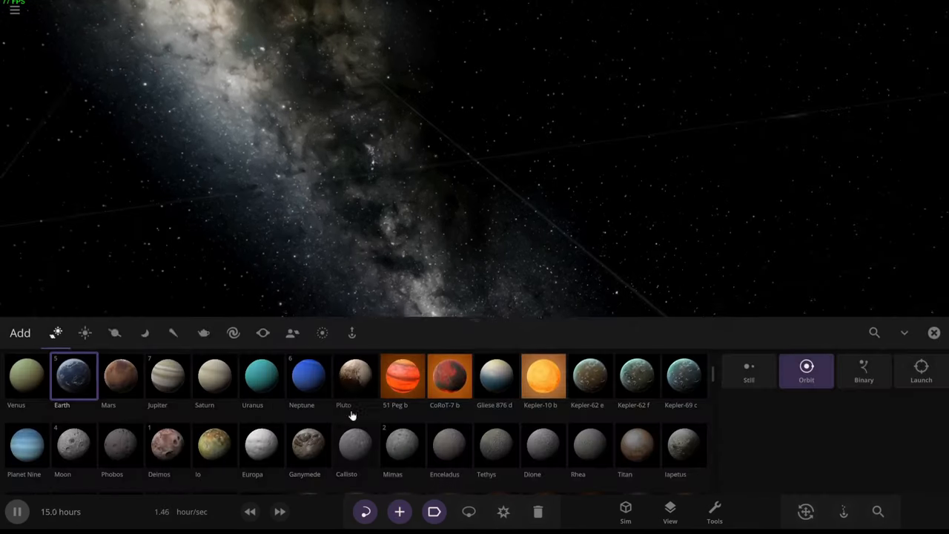
left_click(85, 332)
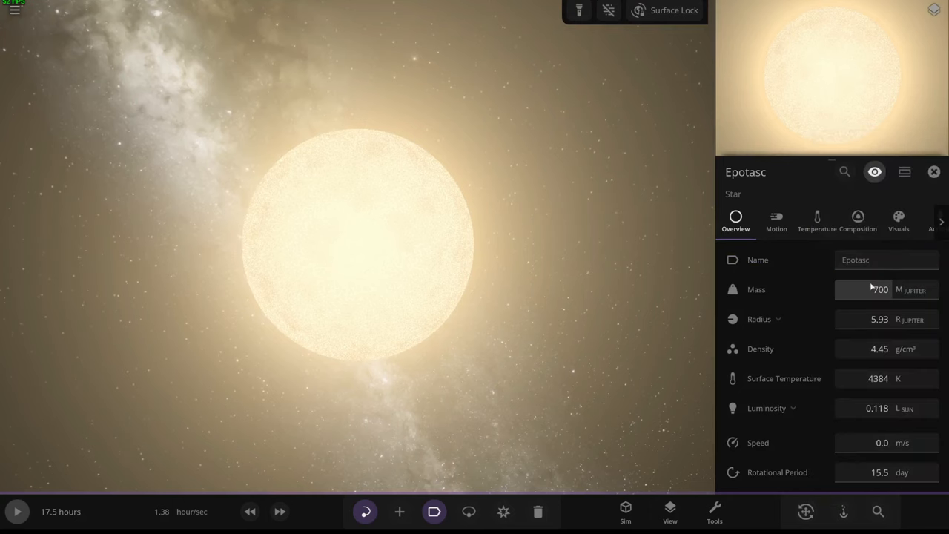
left_click(882, 289)
type("79")
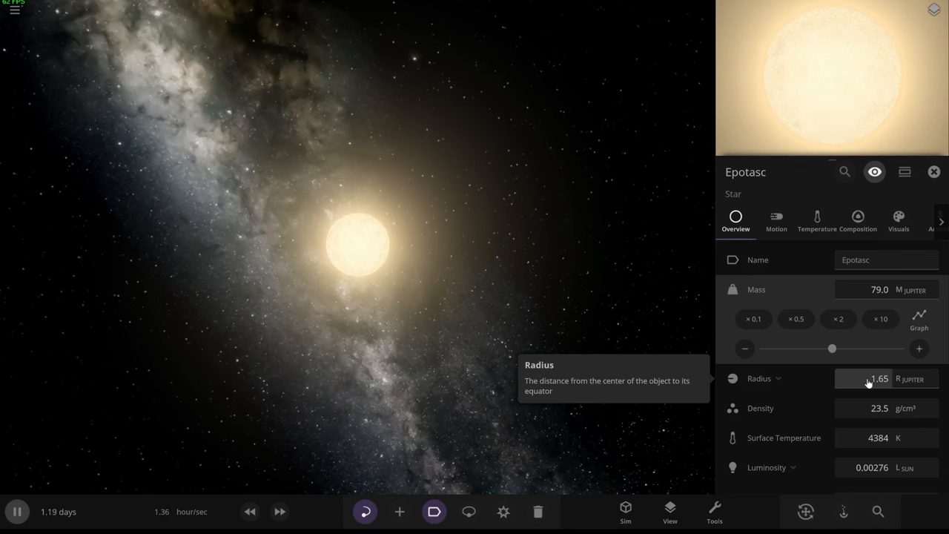
mouse_move(469, 512)
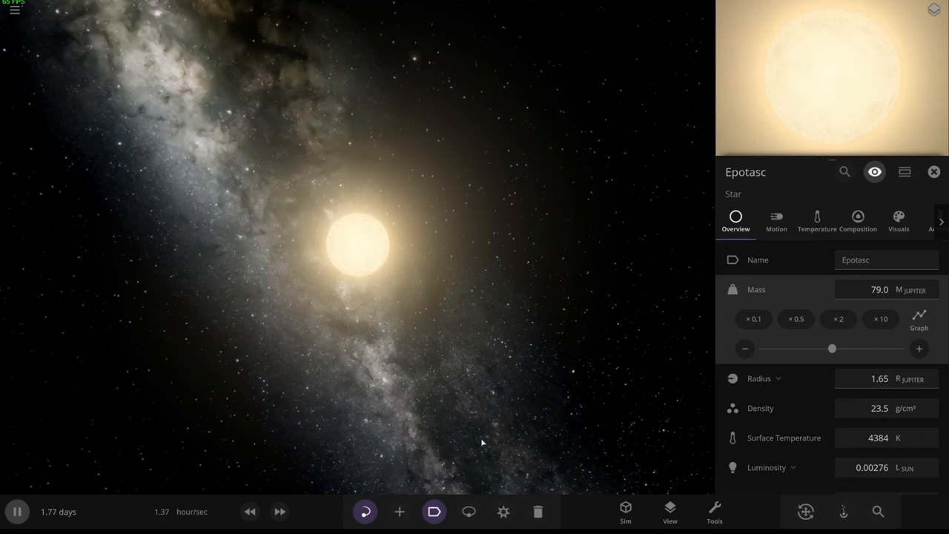
Close Epotasc's properties and let the teapot objects circle the star
left_click(399, 512)
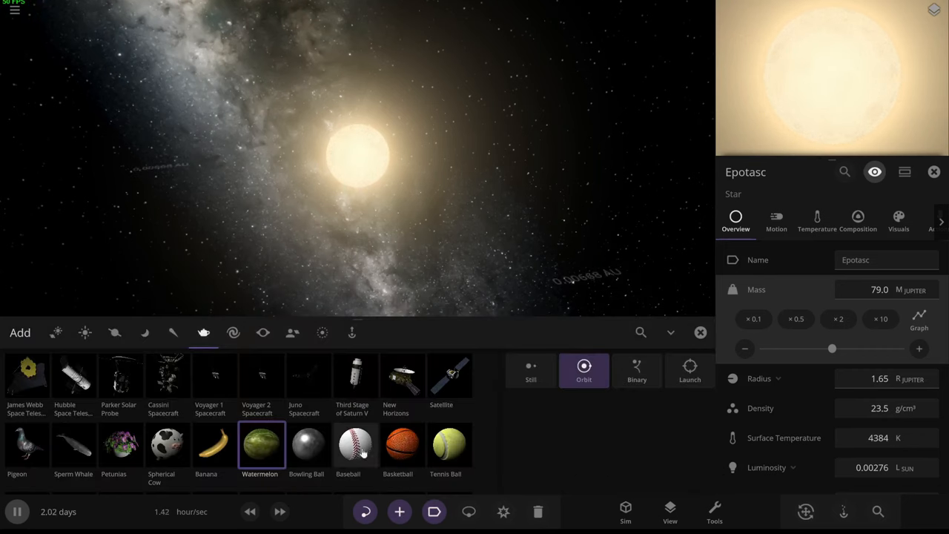
left_click(403, 445)
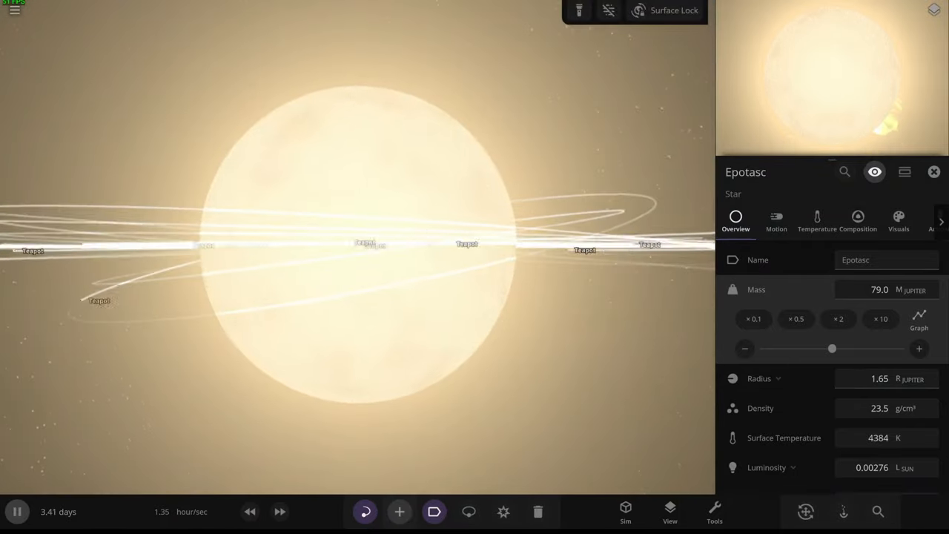
left_click(399, 511)
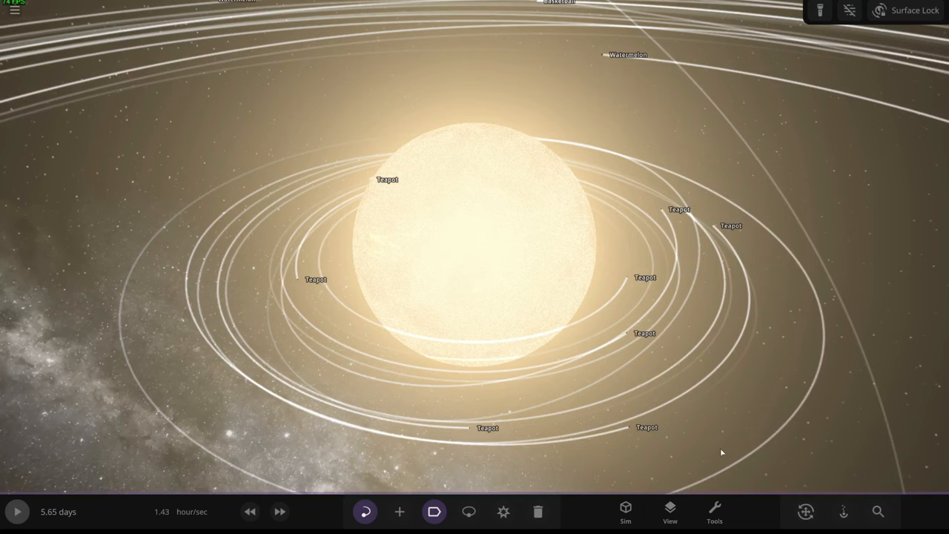
mouse_move(739, 453)
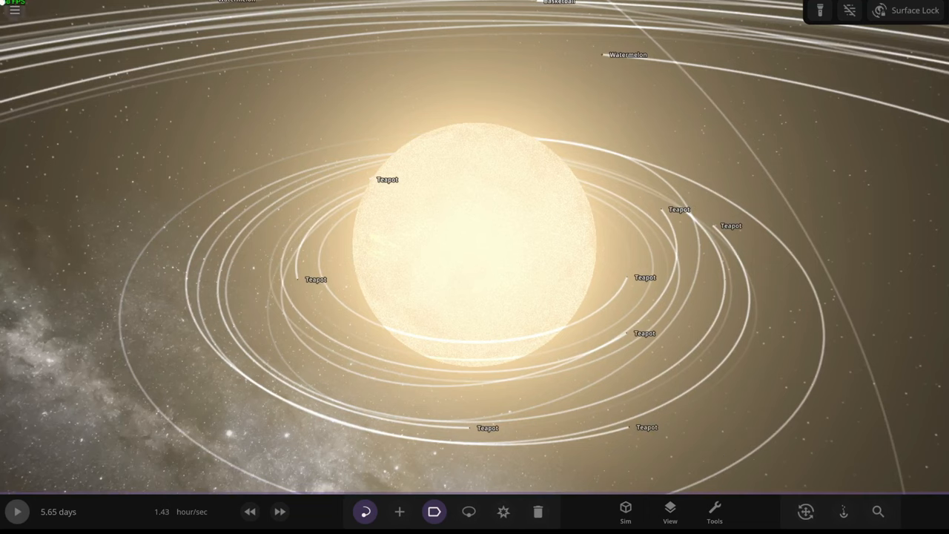
Start a new empty simulation and browse the black hole presets
left_click(14, 9)
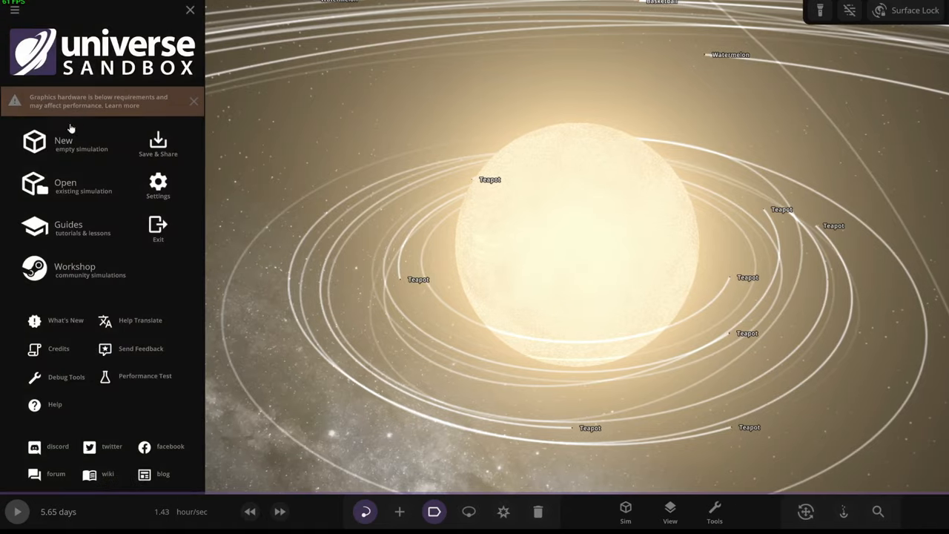
left_click(189, 8)
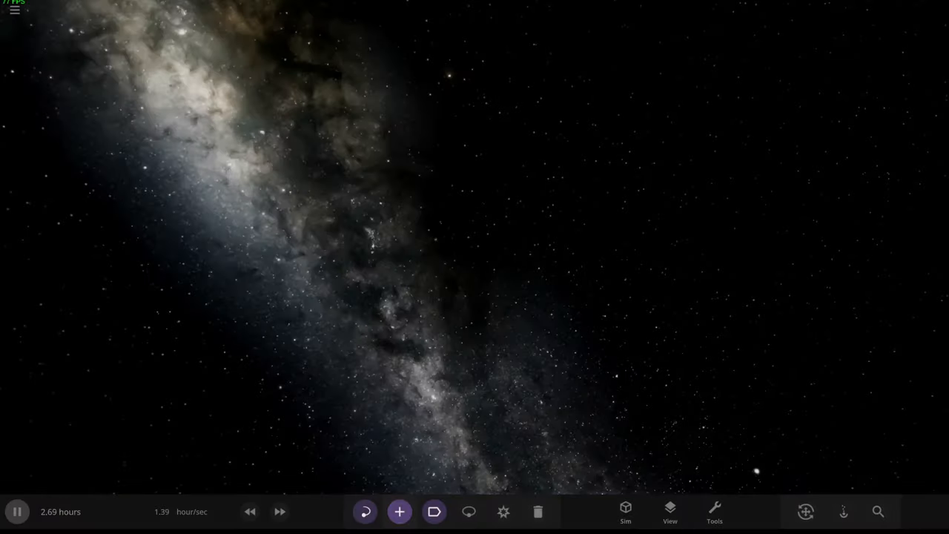
left_click(399, 510)
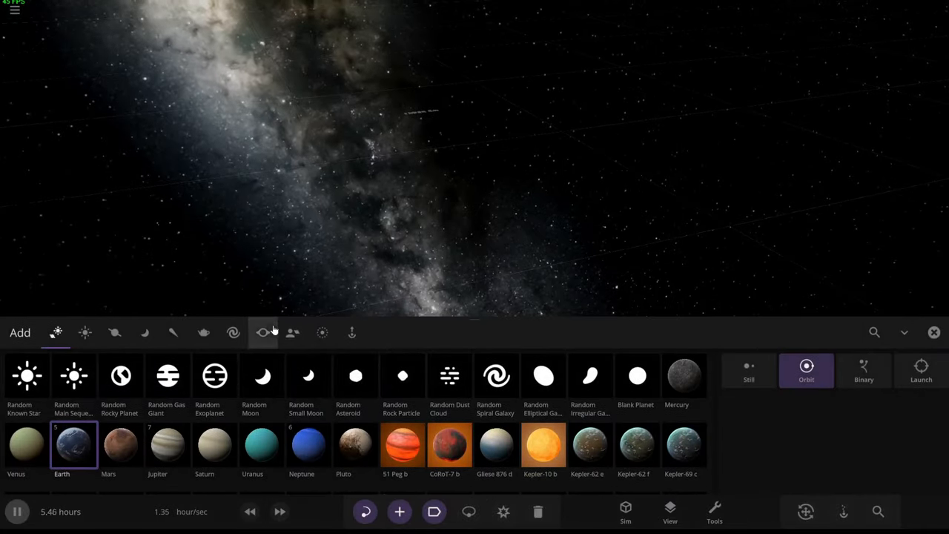
left_click(262, 332)
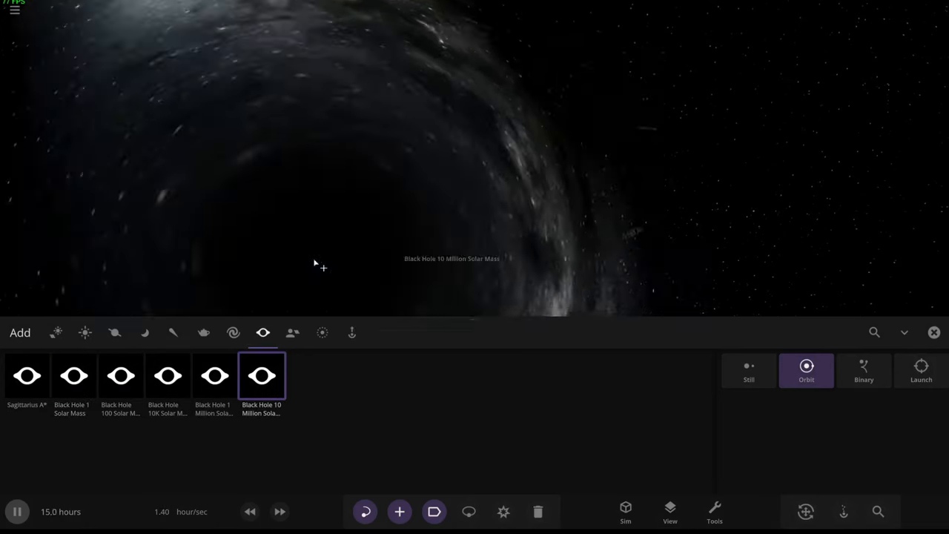
Place the 10-million-solar-mass black hole with a 1-million-solar-mass one in orbit
left_click(121, 375)
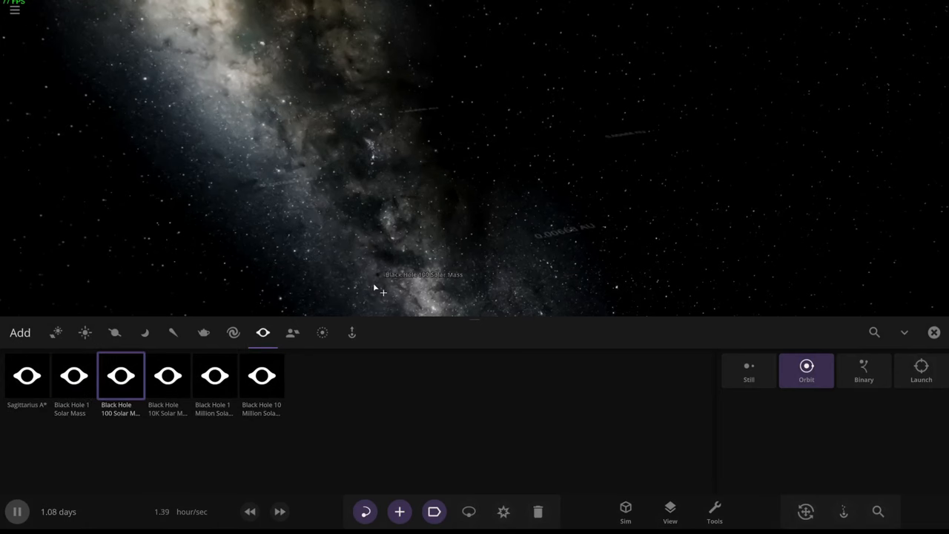
left_click(261, 375)
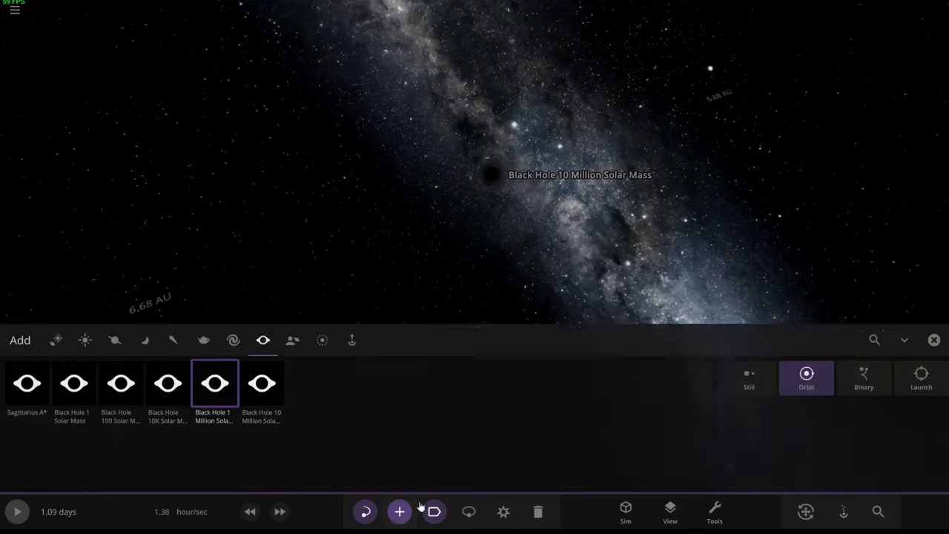
left_click(16, 510)
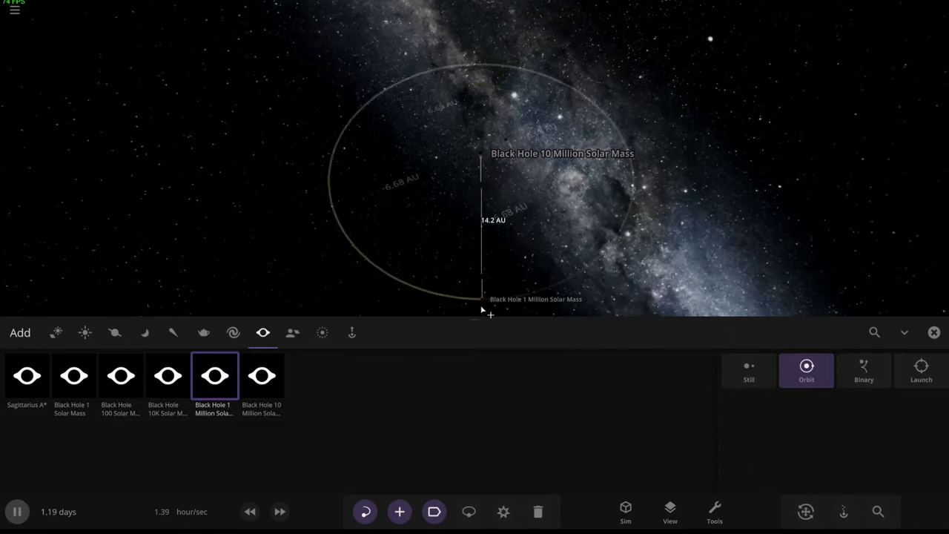
left_click(468, 512)
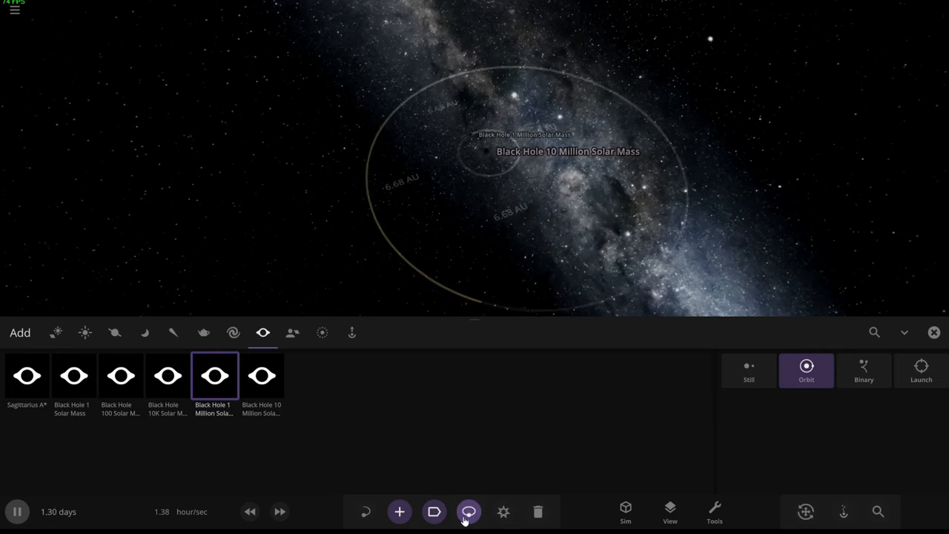
mouse_move(469, 511)
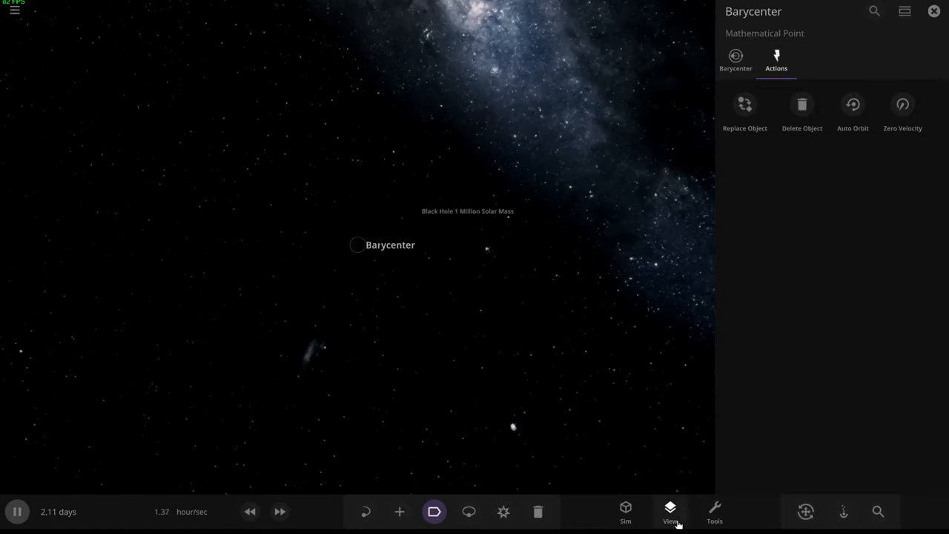
Switch the background to Nebula Purple from the View settings
left_click(670, 512)
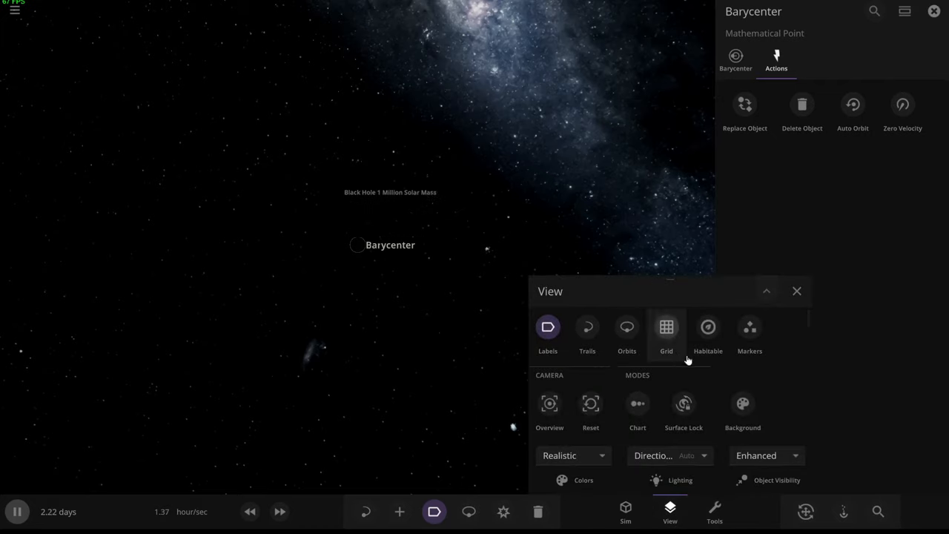
left_click(742, 412)
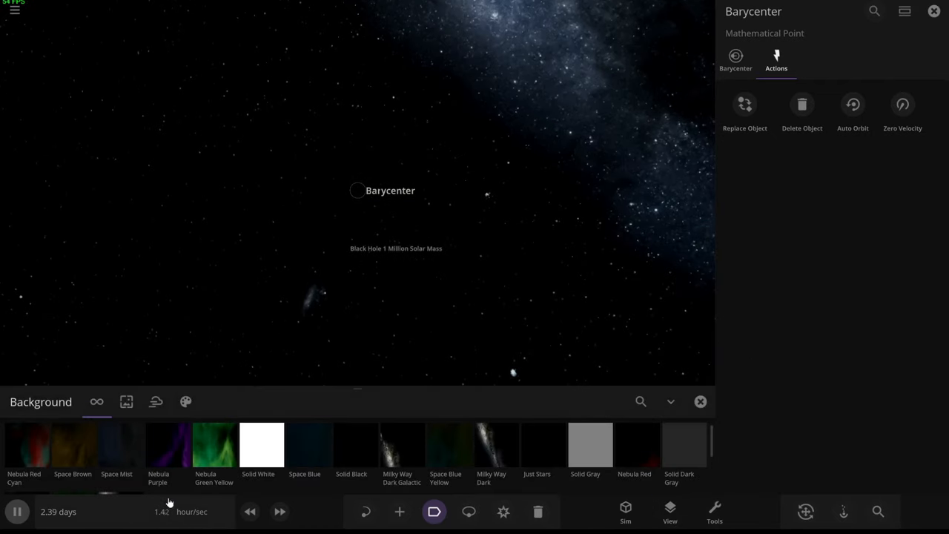
left_click(166, 445)
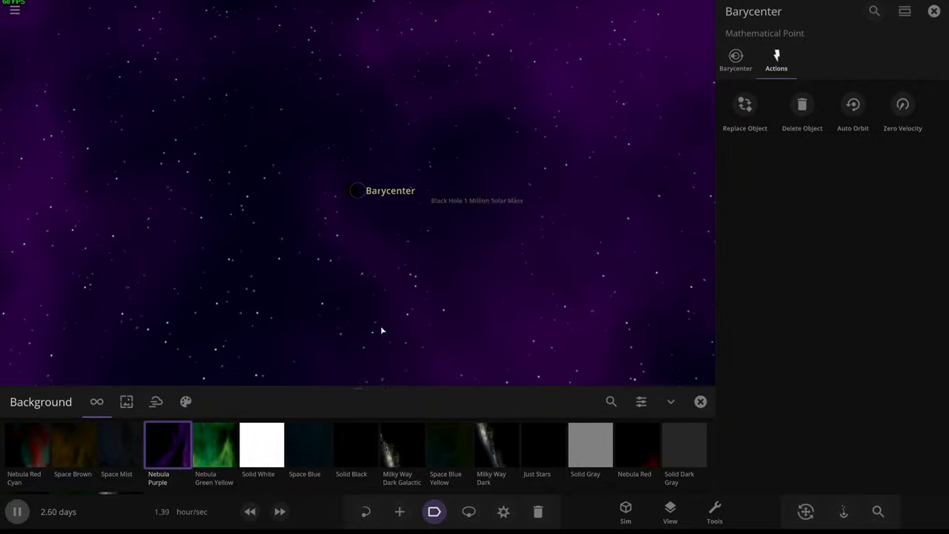
left_click(27, 445)
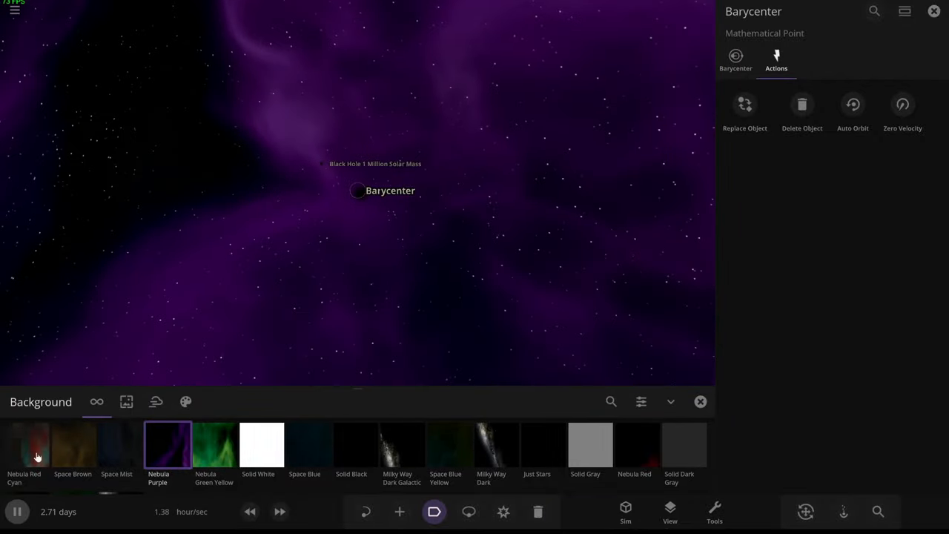
Try the Milky Way Bright backdrop, then restore Nebula Purple
left_click(27, 445)
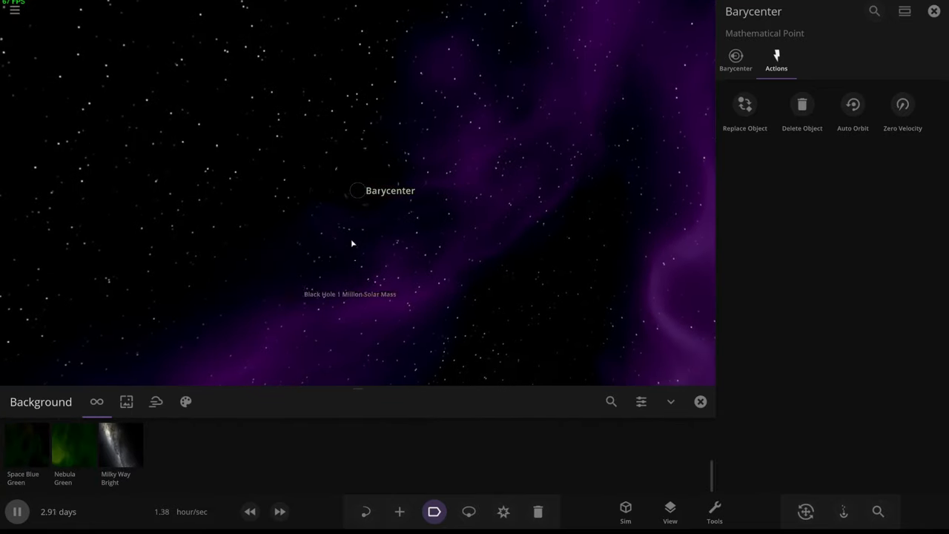
left_click(120, 445)
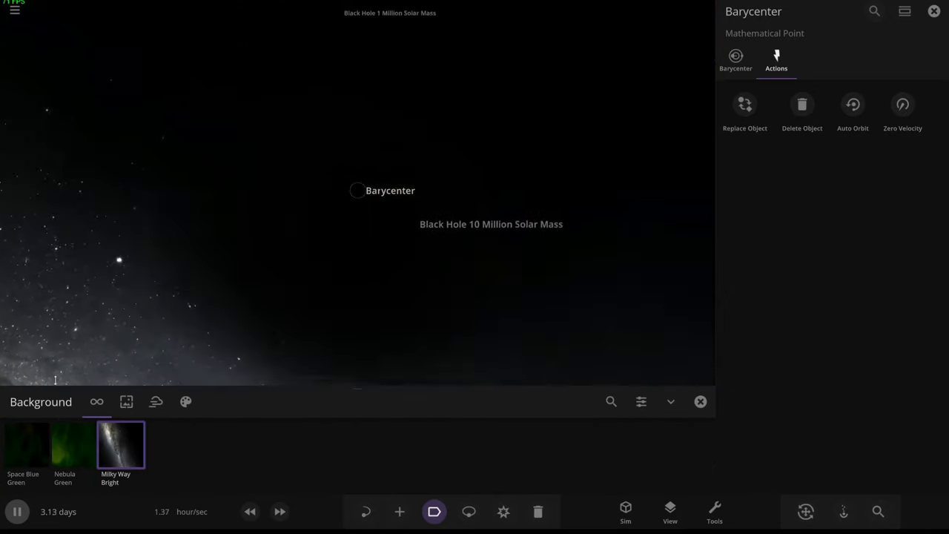
left_click(168, 445)
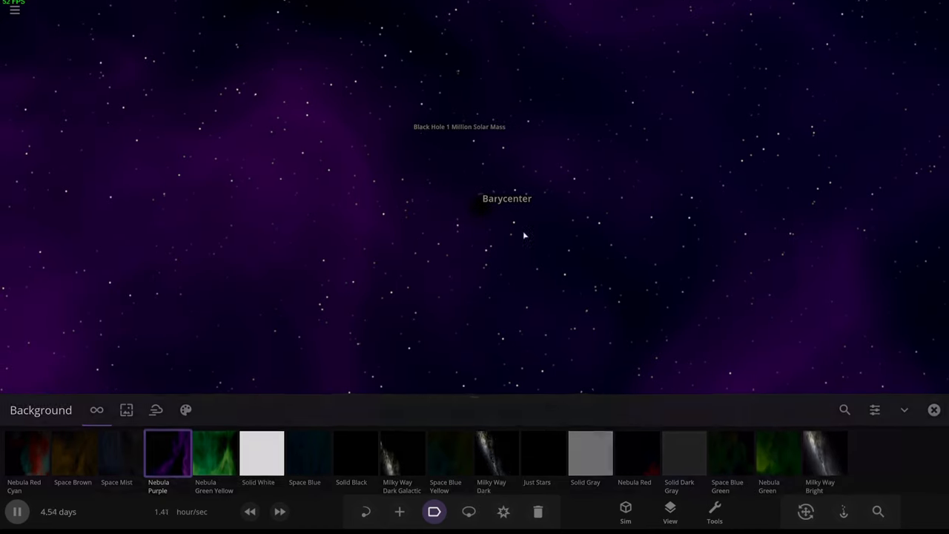
Reset the simulation and add a random exoplanet, Kepler-107 c
left_click(935, 409)
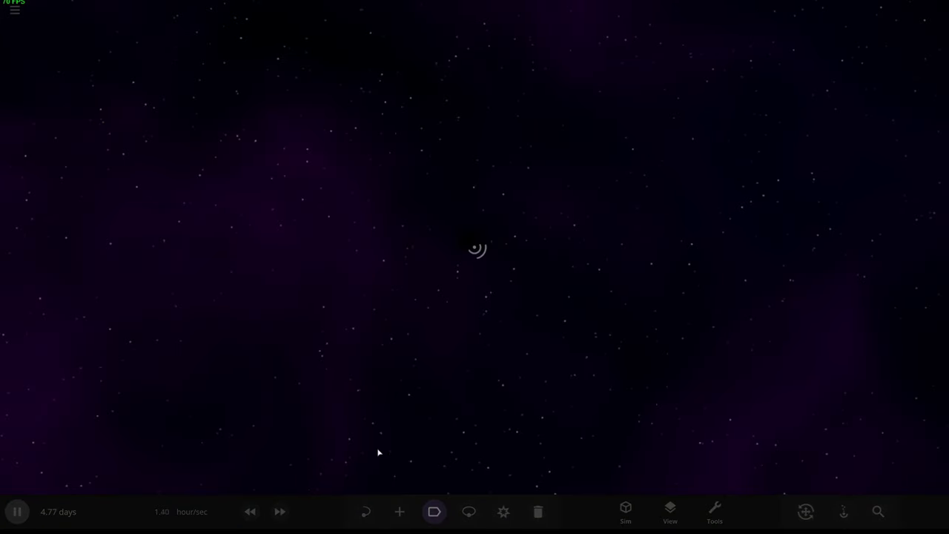
left_click(399, 512)
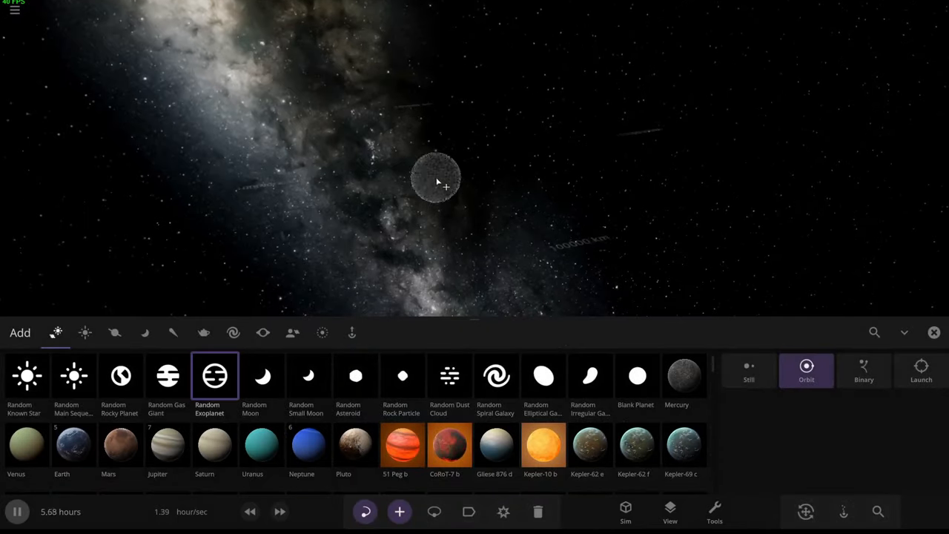
left_click(120, 377)
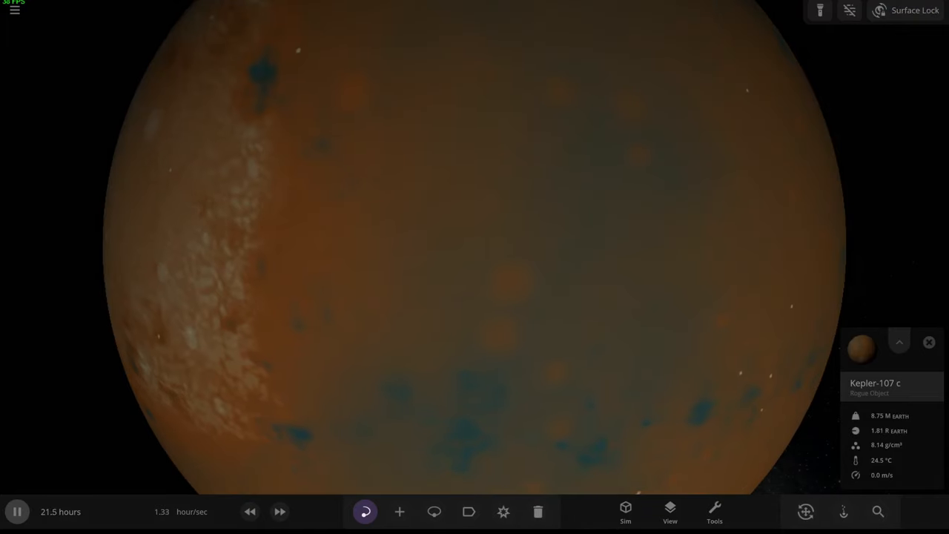
Choose liquid Water in Add mode within the Planetscaping tool
left_click(399, 511)
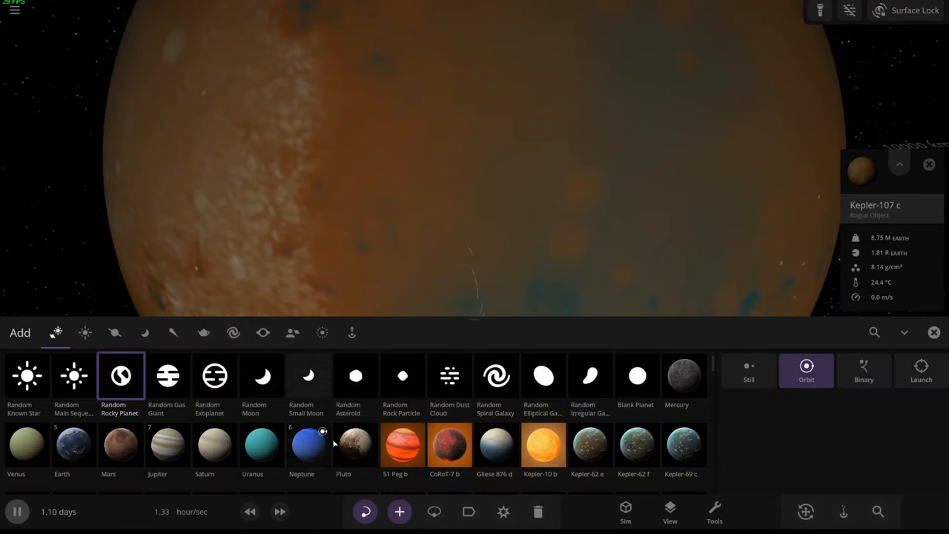
left_click(715, 512)
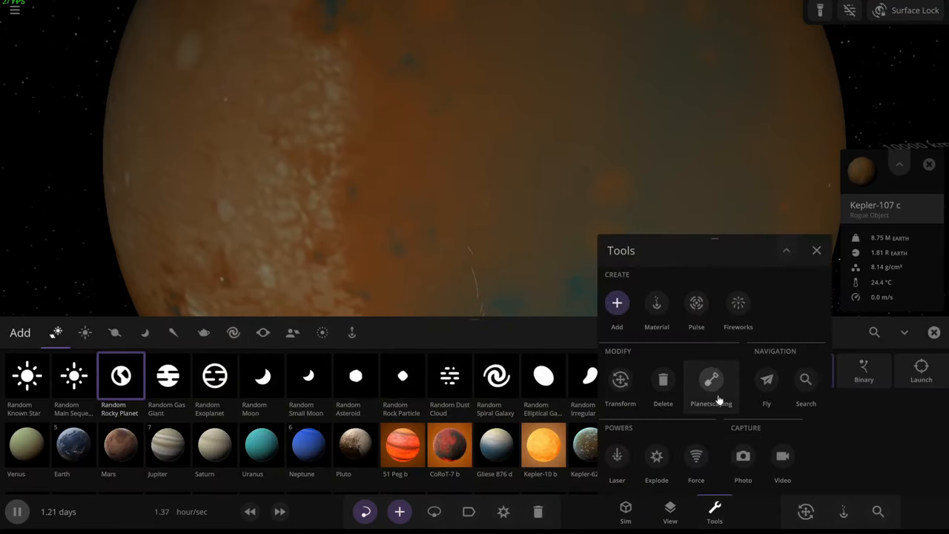
left_click(711, 380)
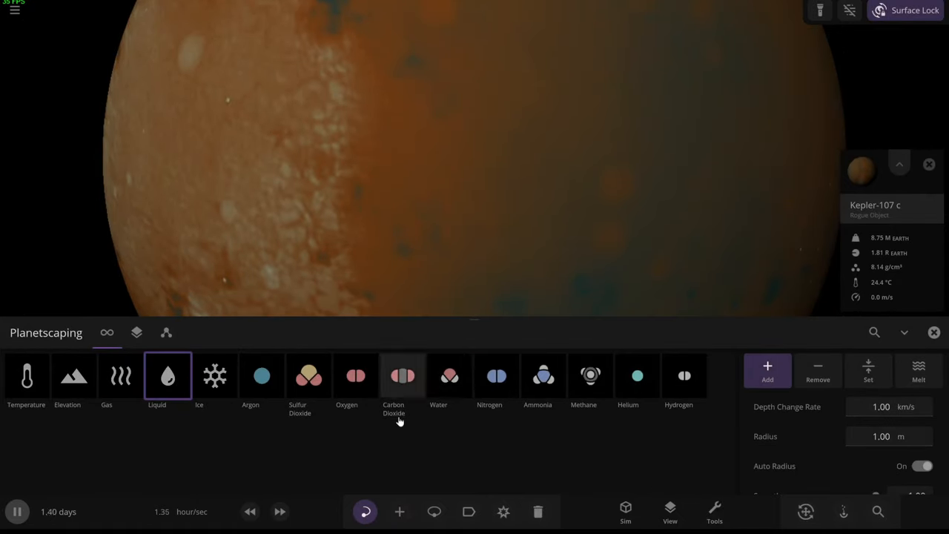
left_click(450, 377)
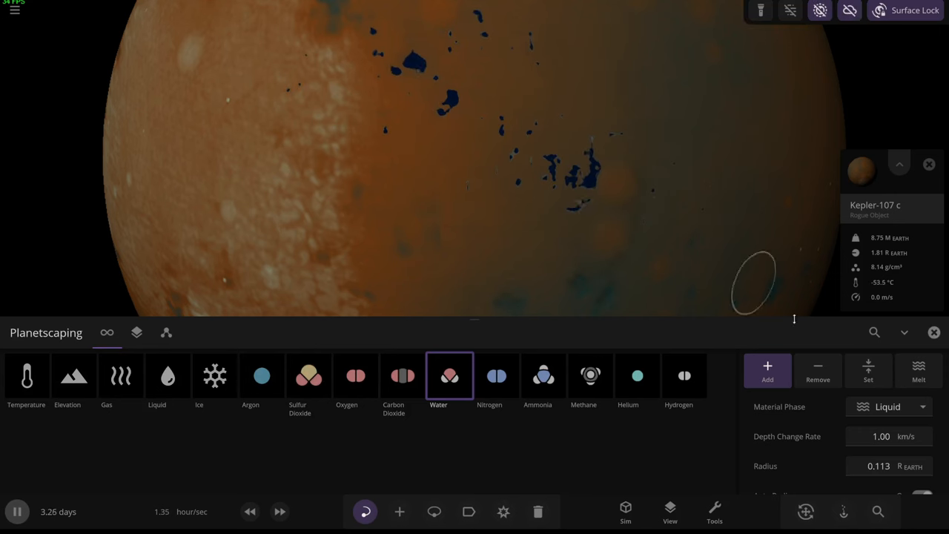
Paint broad water oceans across Kepler-107 c, then dab on Carbon Dioxide
left_click(881, 436)
type("100")
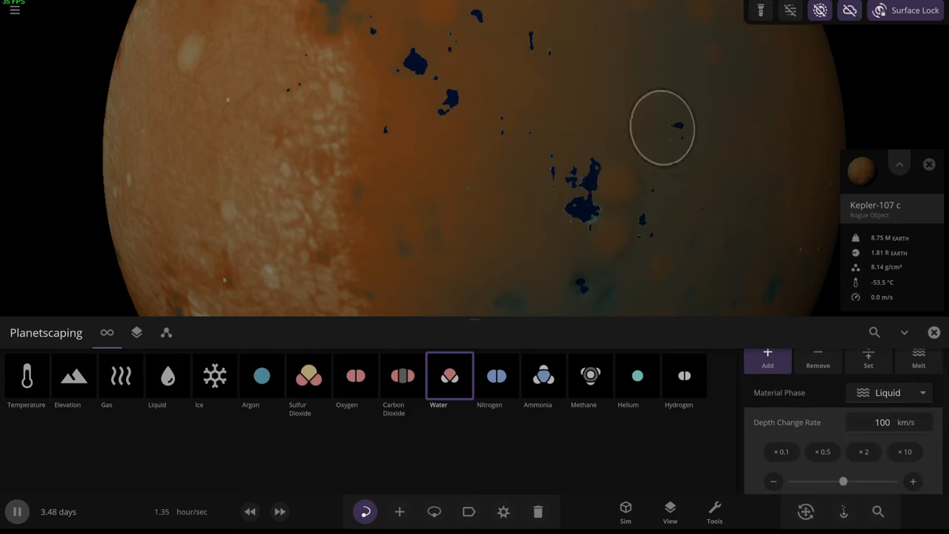
left_click(660, 127)
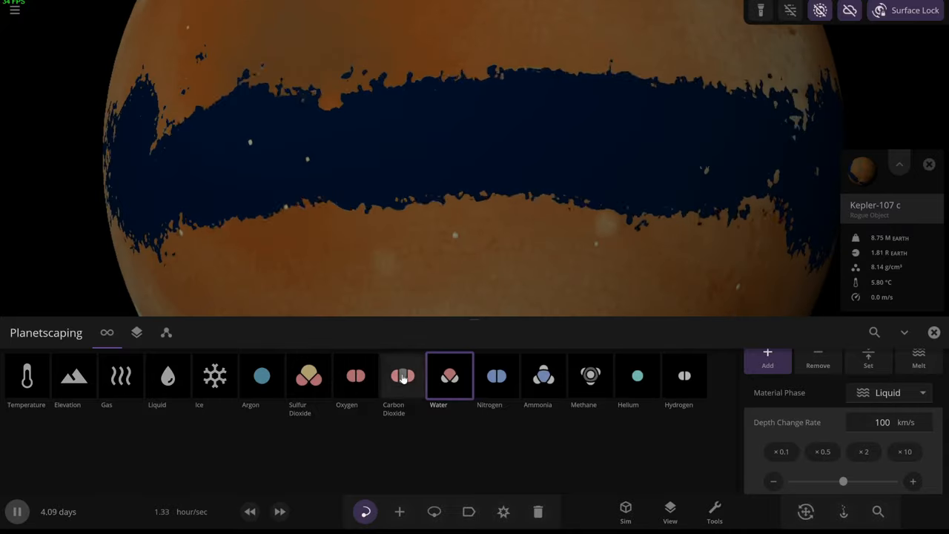
left_click(495, 376)
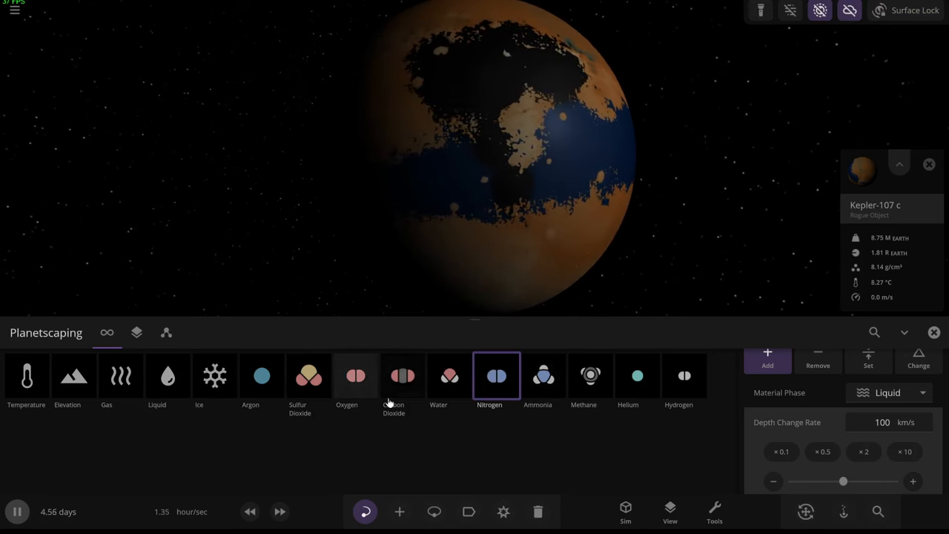
left_click(404, 375)
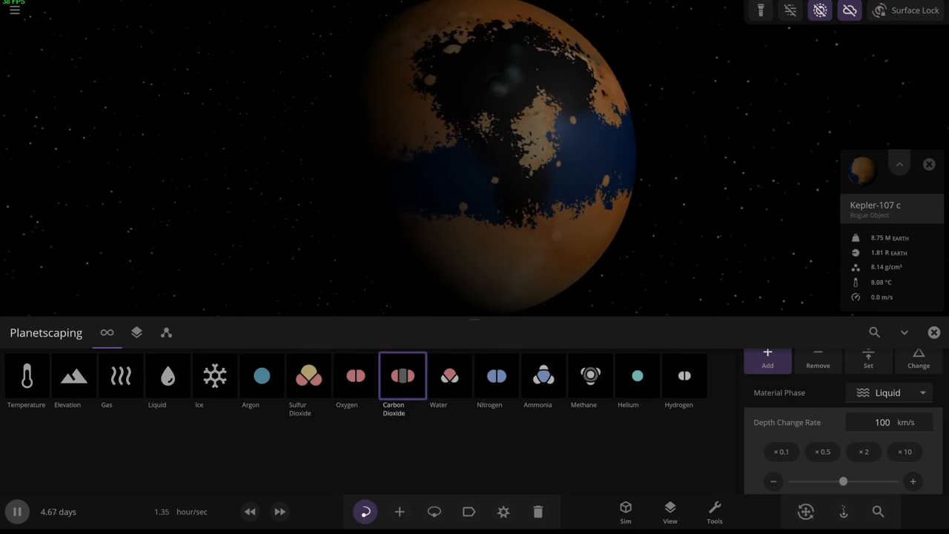
left_click(504, 151)
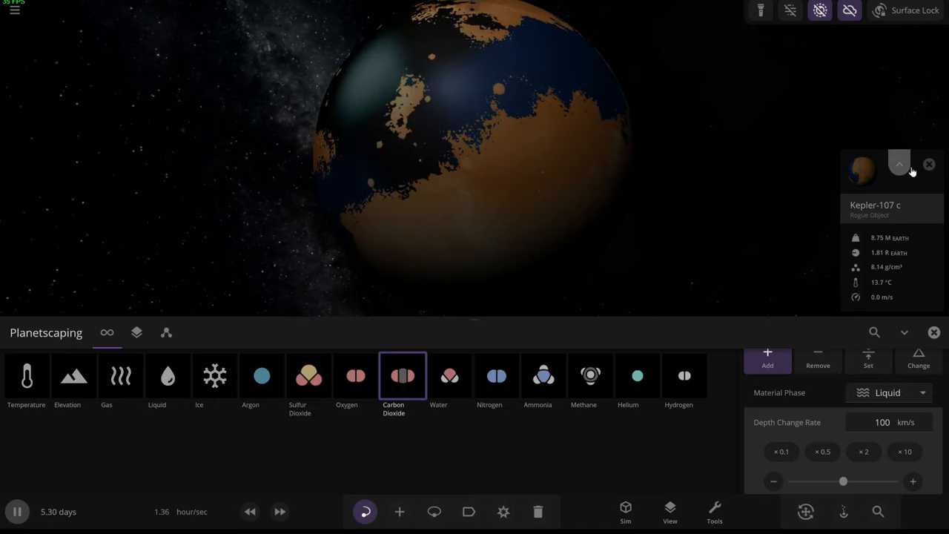
Melt All ice from the Surface properties, raising sea level to about 10 km
left_click(898, 163)
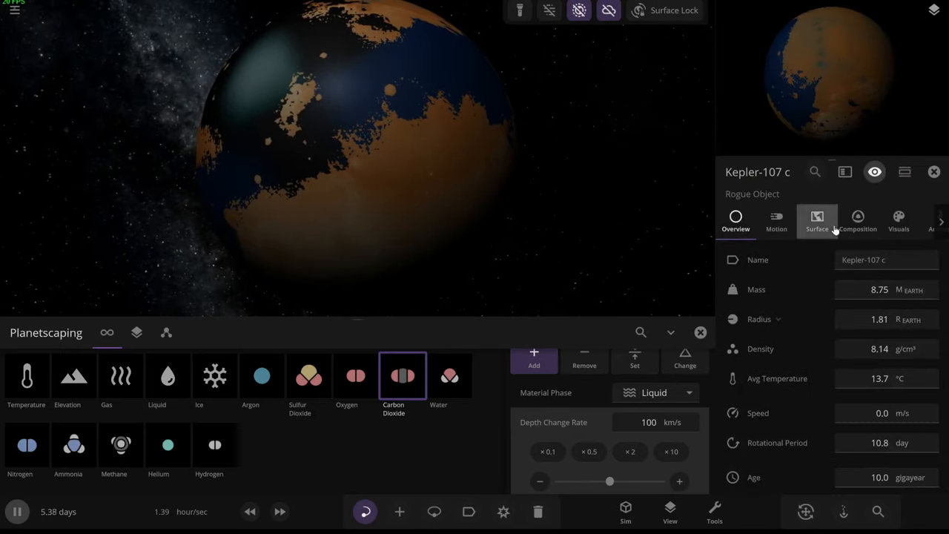
left_click(815, 221)
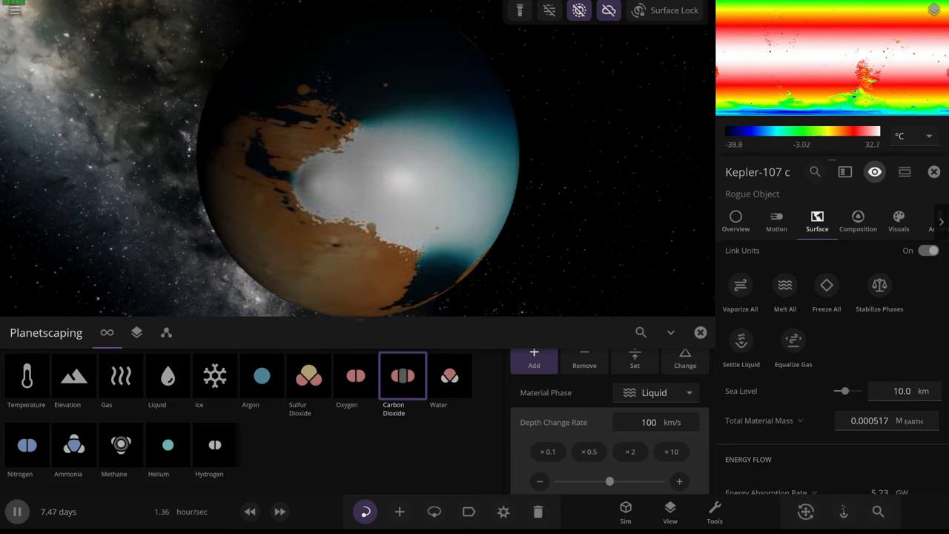
left_click(741, 344)
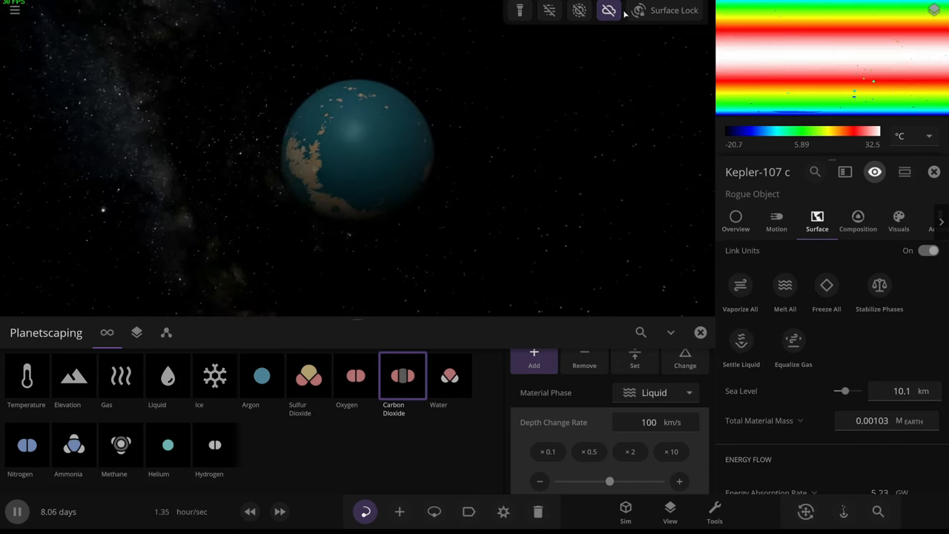
Set the atmosphere colour to custom green and halve the planetscaping brush radius (×0.5)
left_click(899, 219)
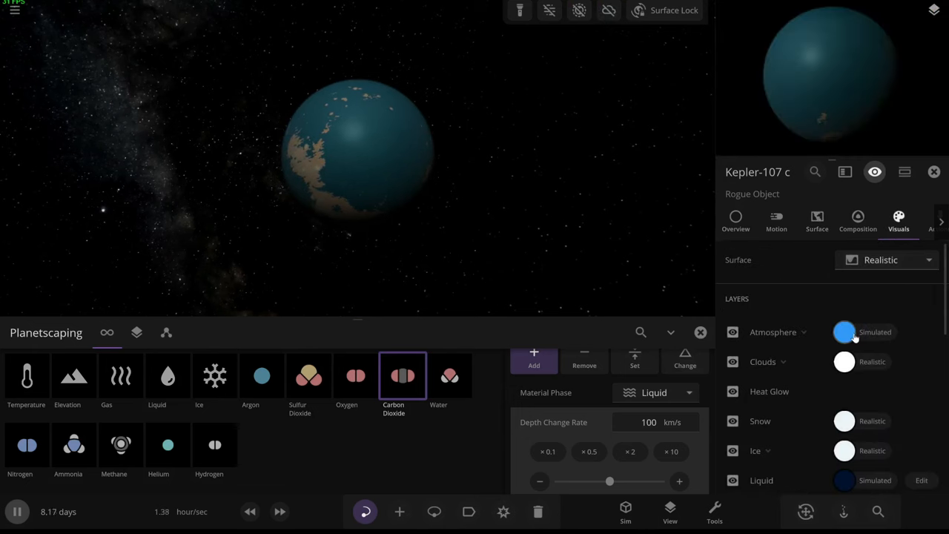
left_click(845, 332)
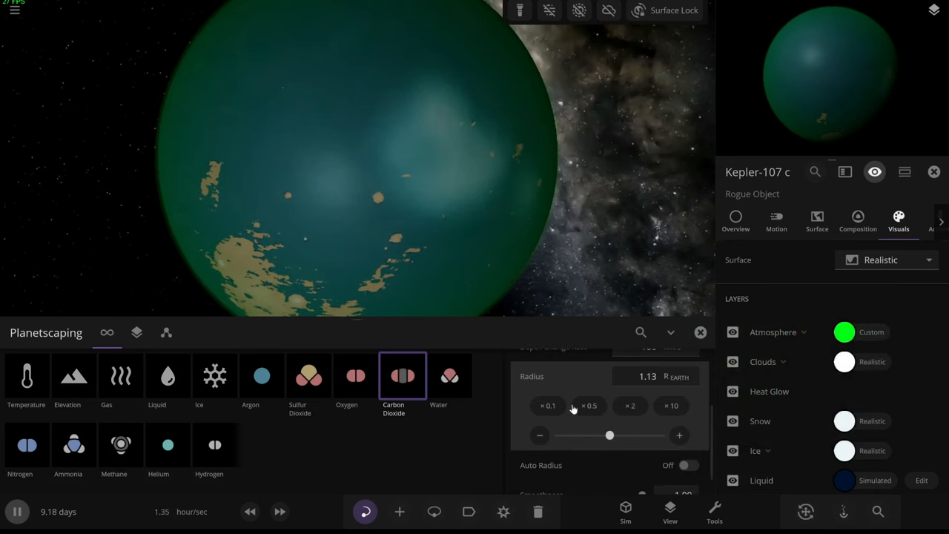
left_click(590, 406)
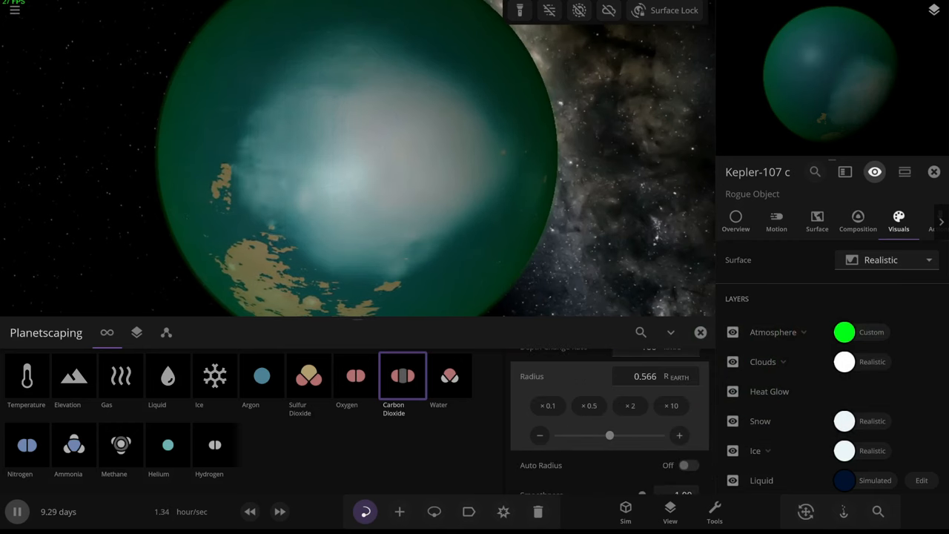
left_click(816, 221)
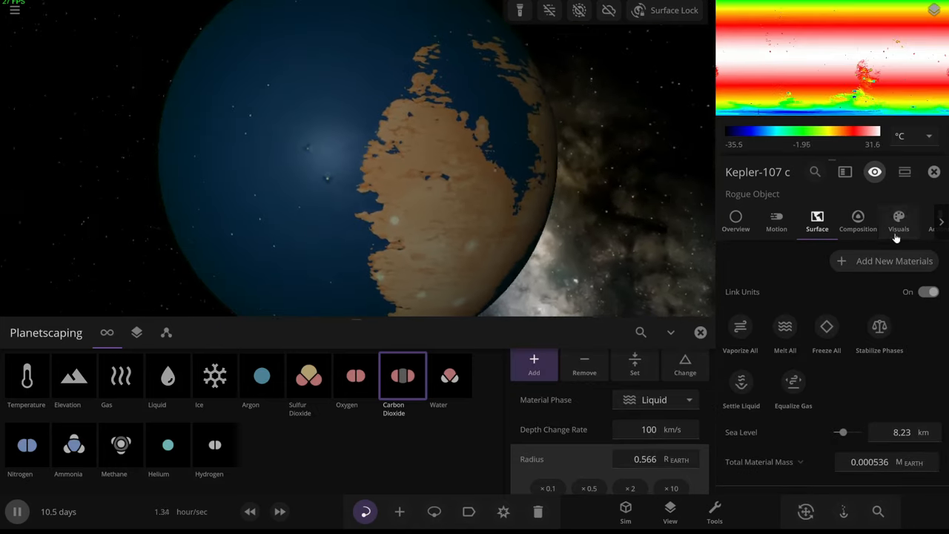
left_click(899, 219)
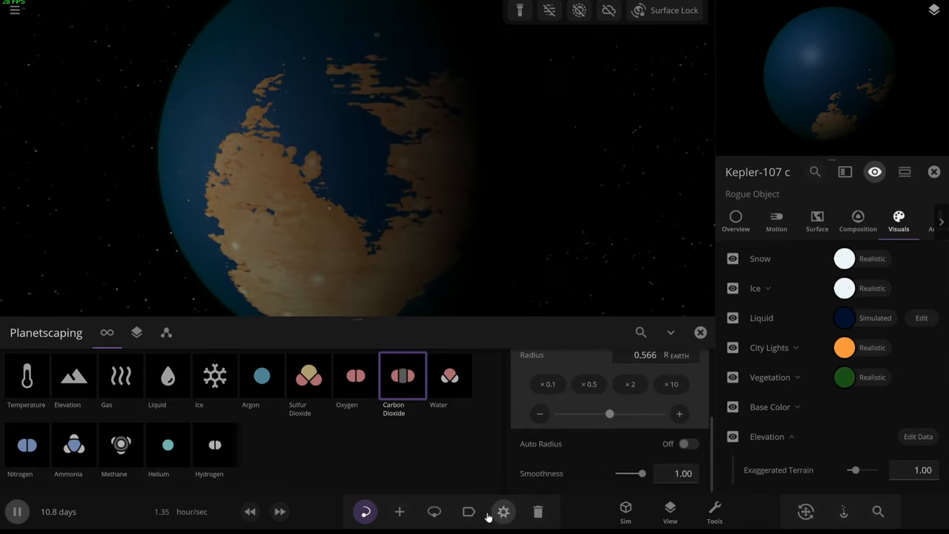
Pick Pluto from the dwarf planets catalogue and set it to Launch mode toward Kepler-107 c
left_click(401, 512)
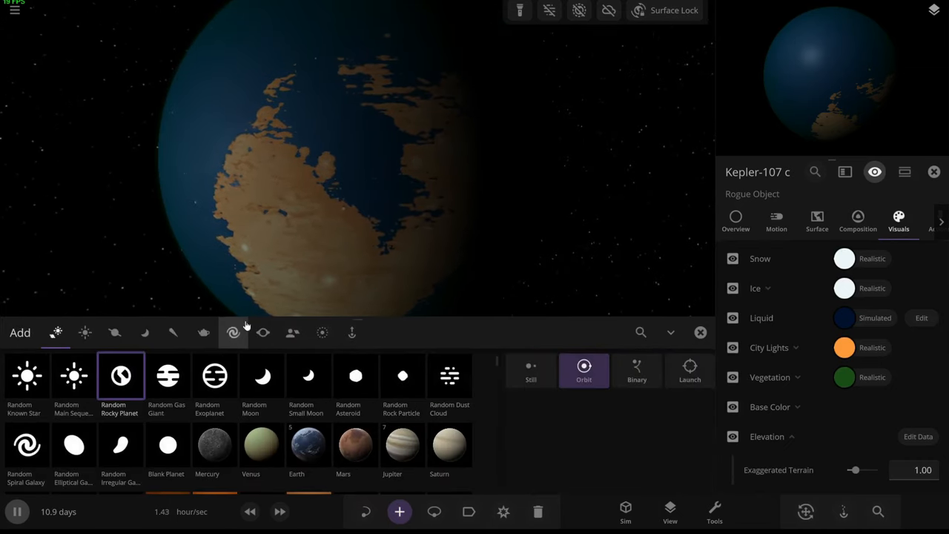
left_click(264, 332)
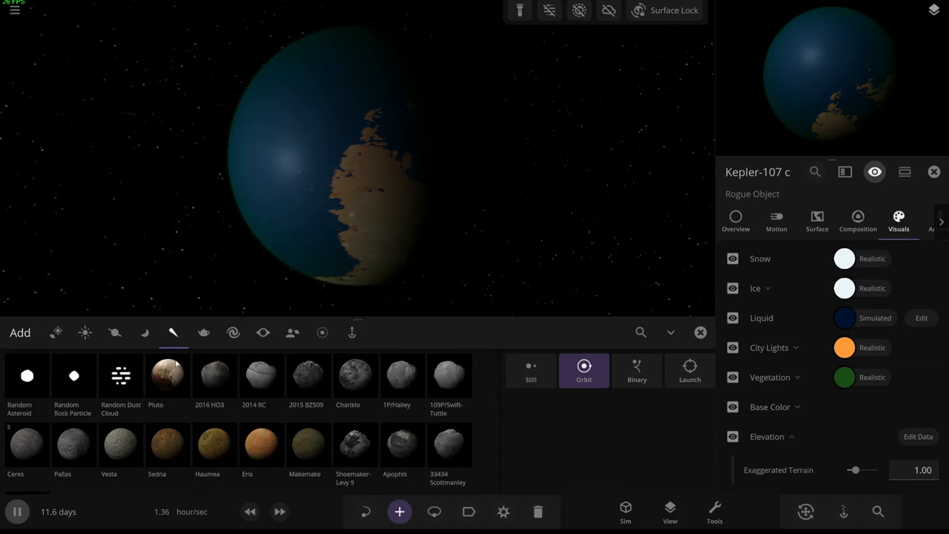
left_click(168, 375)
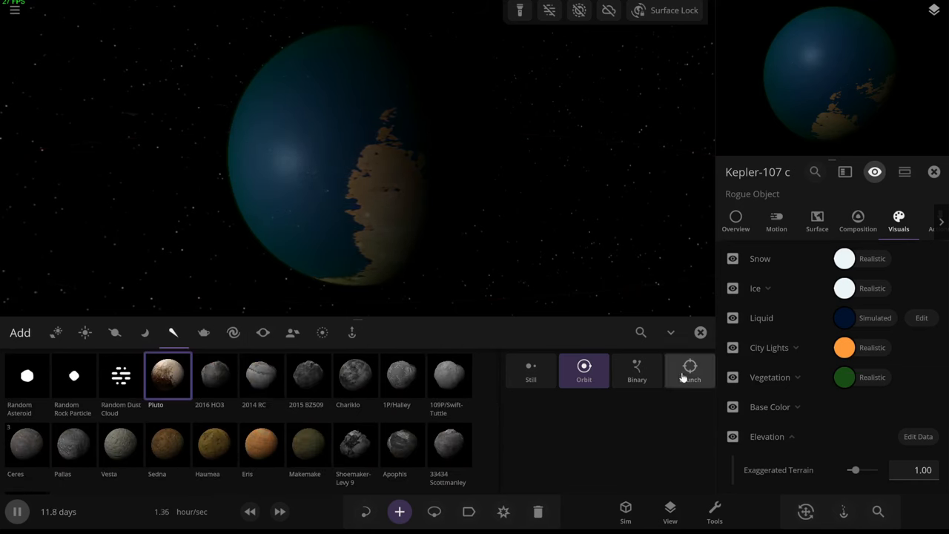
left_click(689, 371)
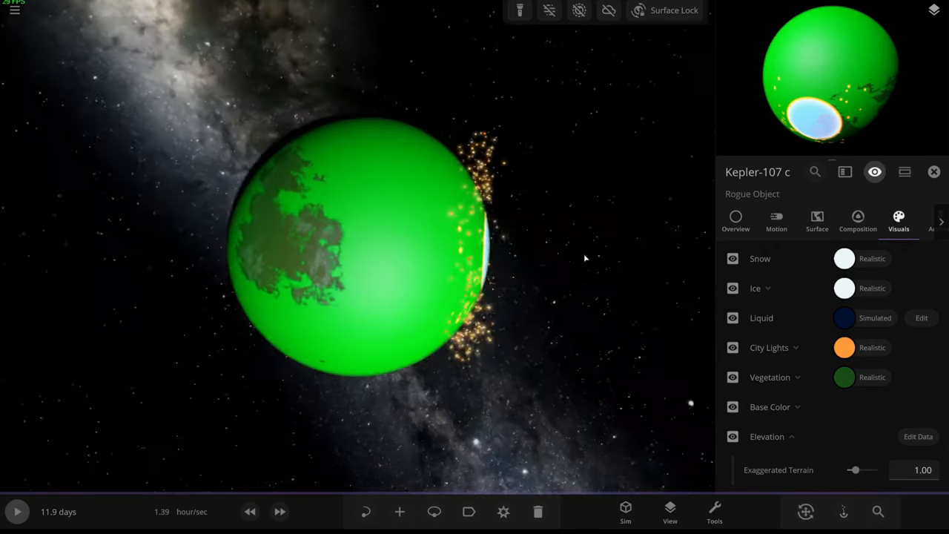
Review the post-impact surface data and settle the displaced liquid, raising sea level to 12.4 km
left_click(817, 219)
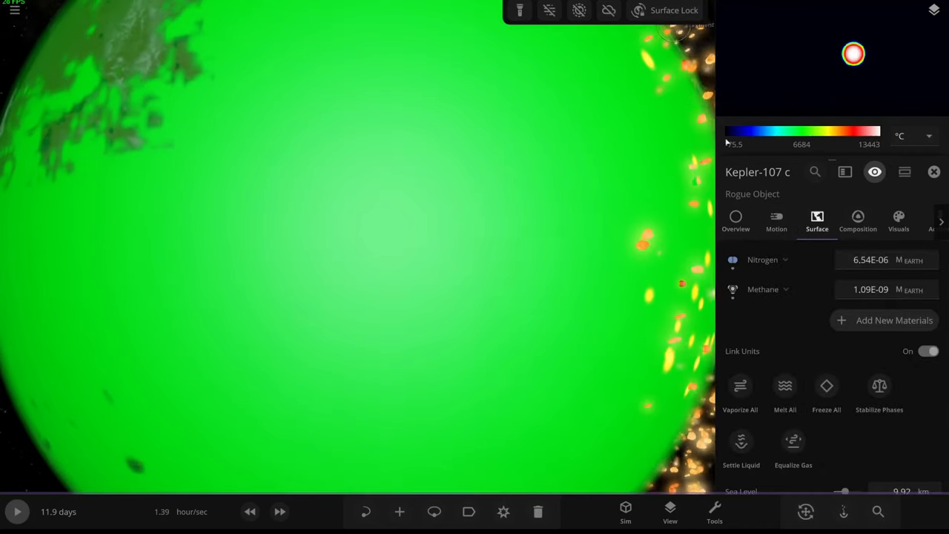
scroll("down", 3)
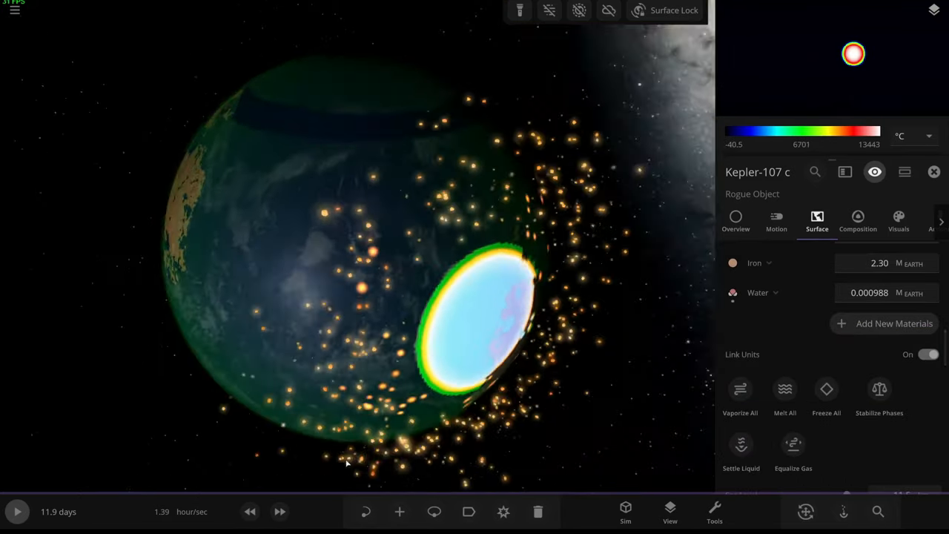
left_click(742, 445)
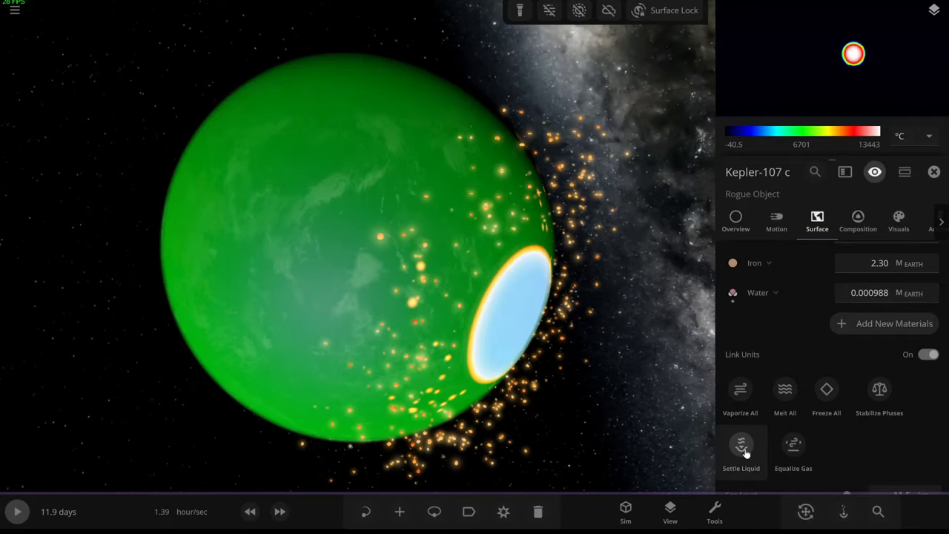
scroll("down", 3)
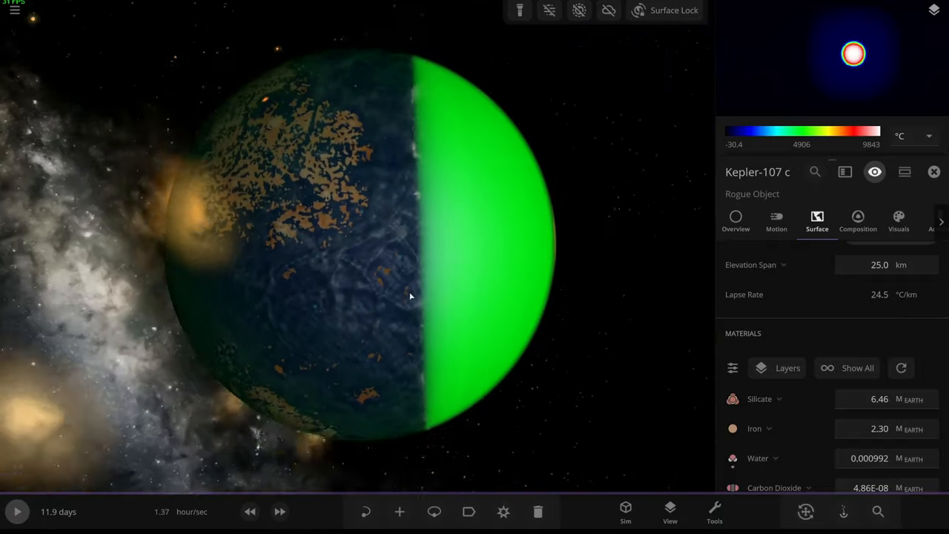
scroll("down", 3)
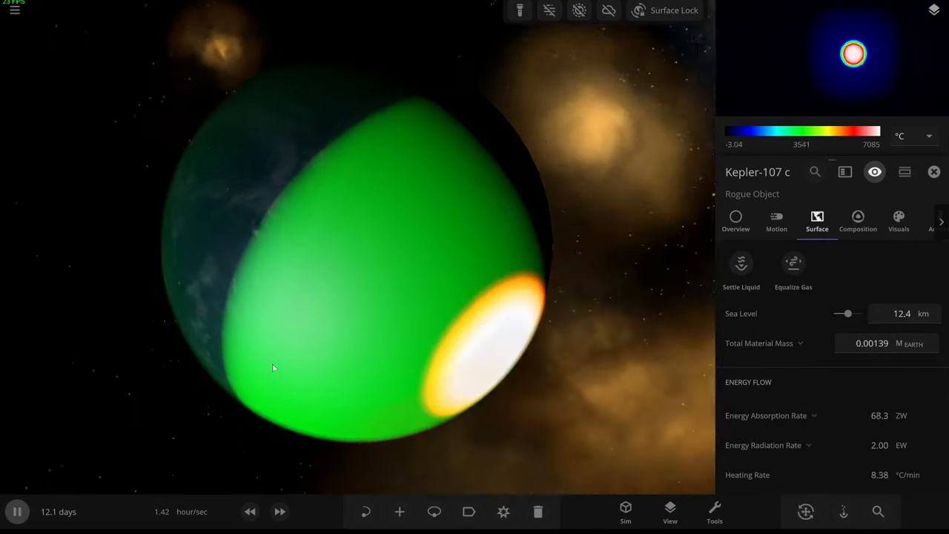
Turn off the green atmosphere glow and turn clouds on over the molten crater
left_click(578, 11)
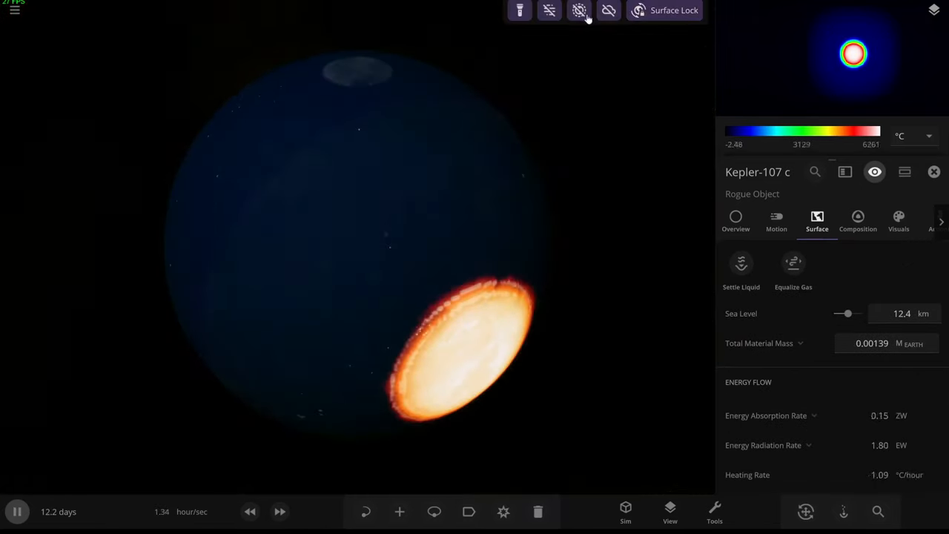
left_click(608, 10)
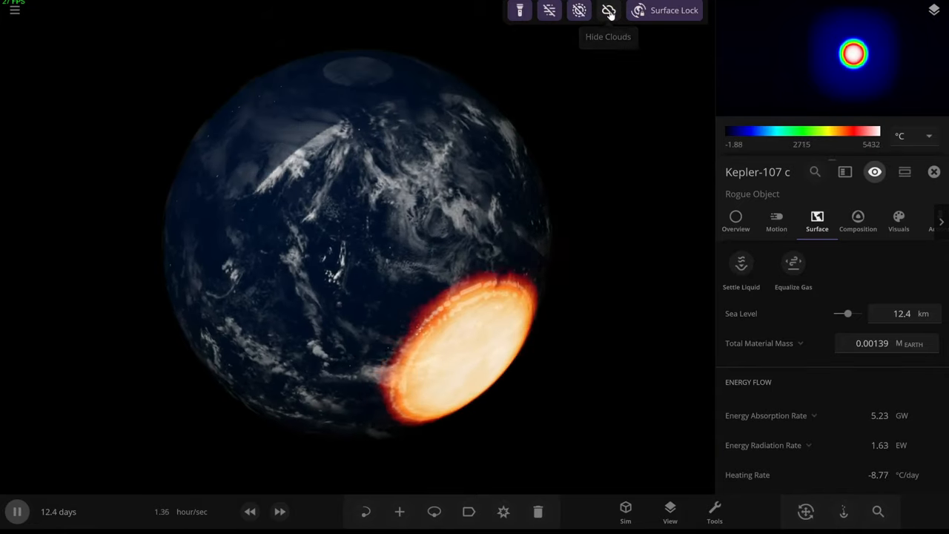
left_click(608, 9)
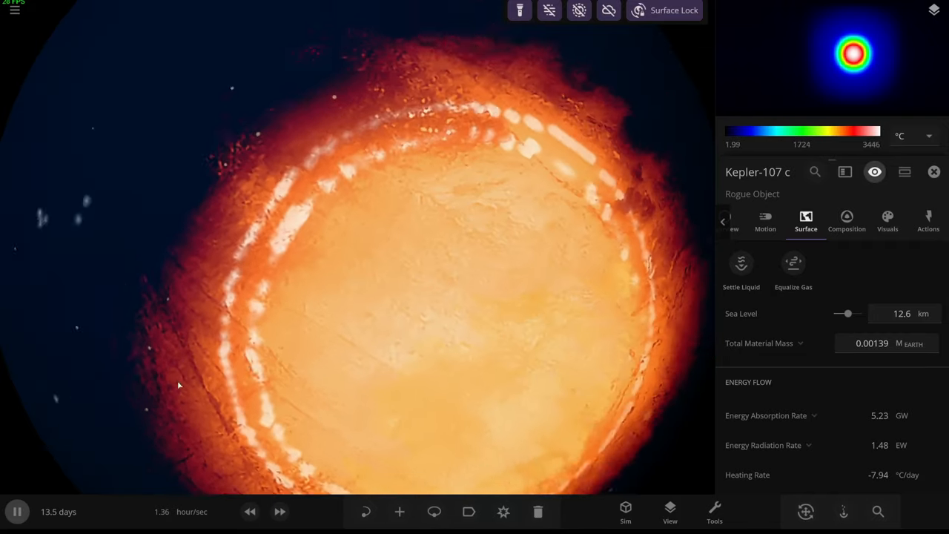
Browse from Moons to Planets in the Add panel and select Mars for launch
left_click(399, 511)
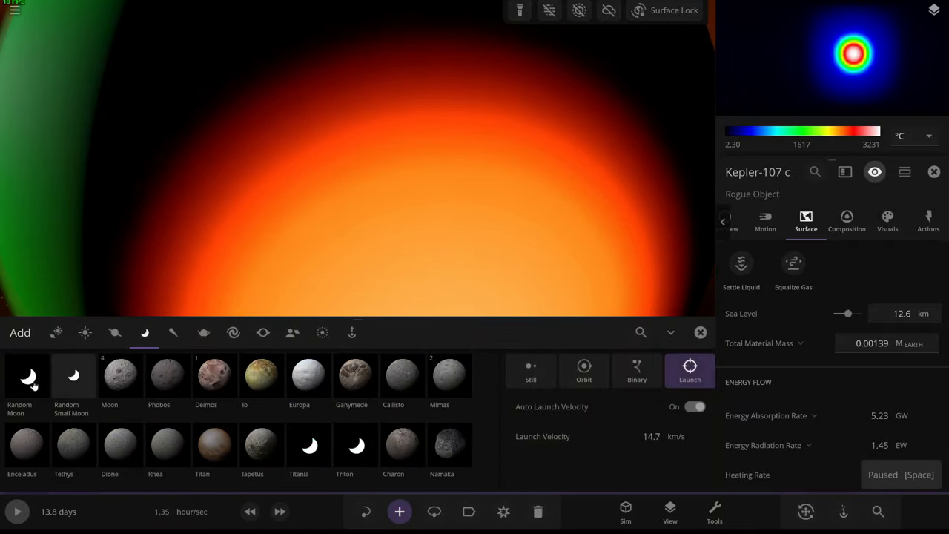
left_click(584, 371)
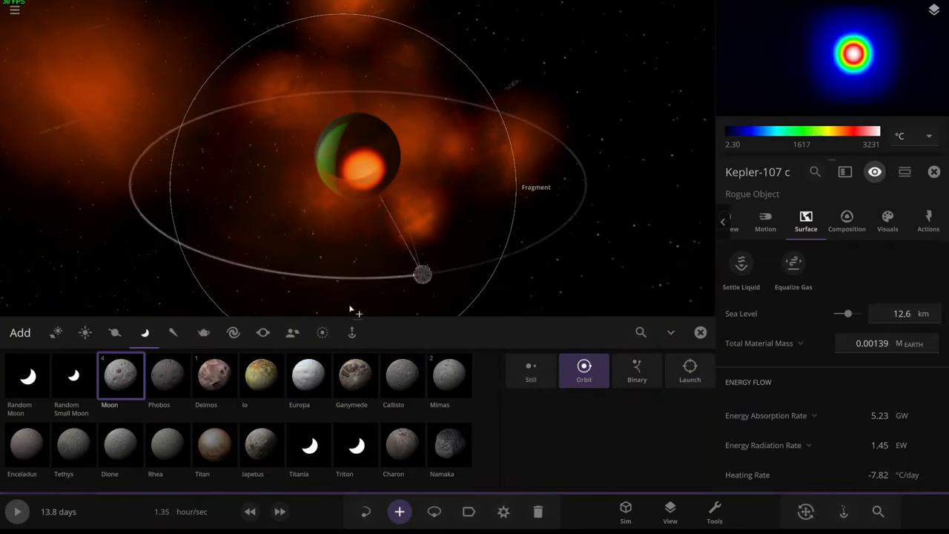
left_click(114, 332)
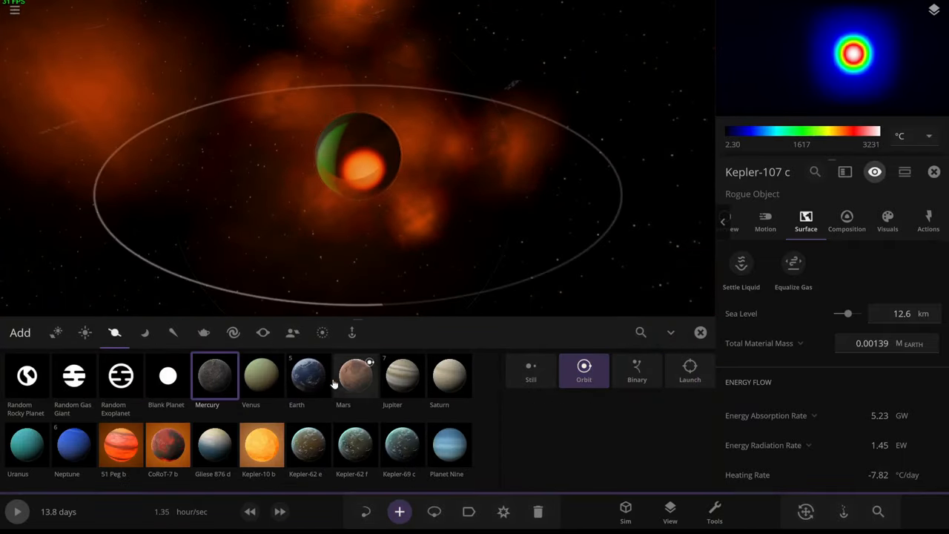
left_click(308, 373)
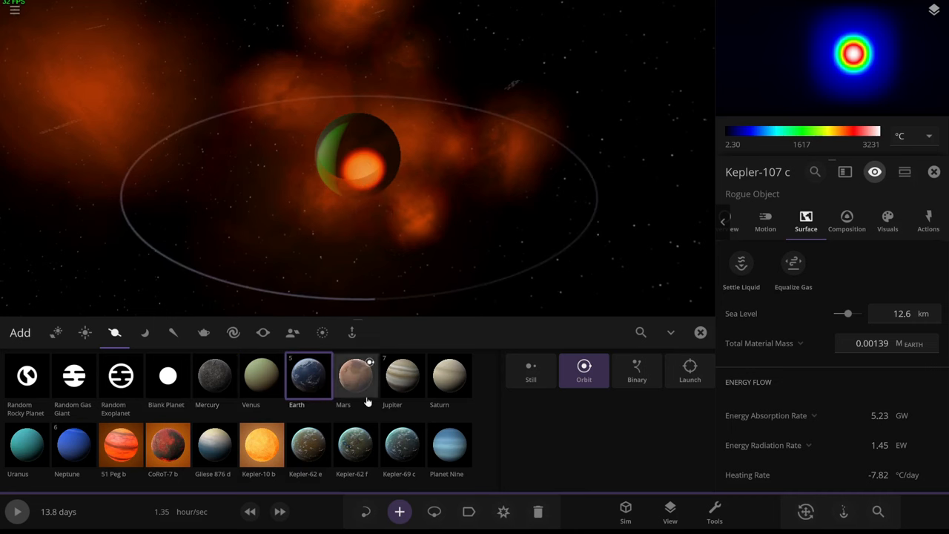
left_click(689, 371)
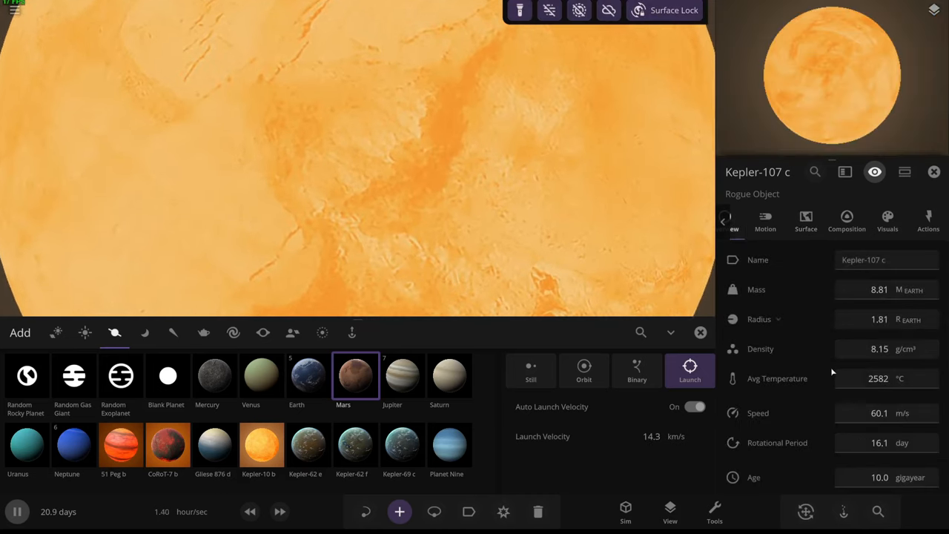
Lower the average temperature to about 6 °C and check the surface, now with 2.9 km seas
left_click(878, 378)
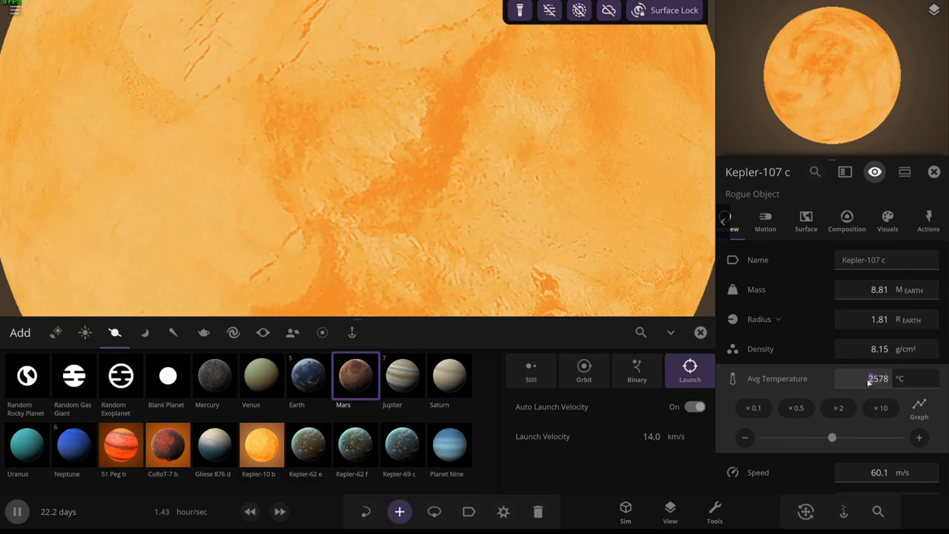
left_click(880, 407)
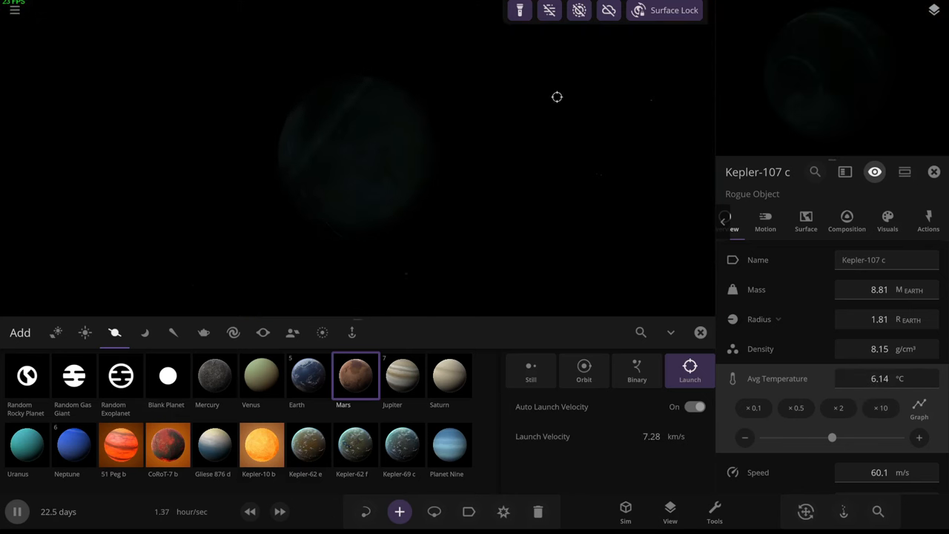
left_click(845, 220)
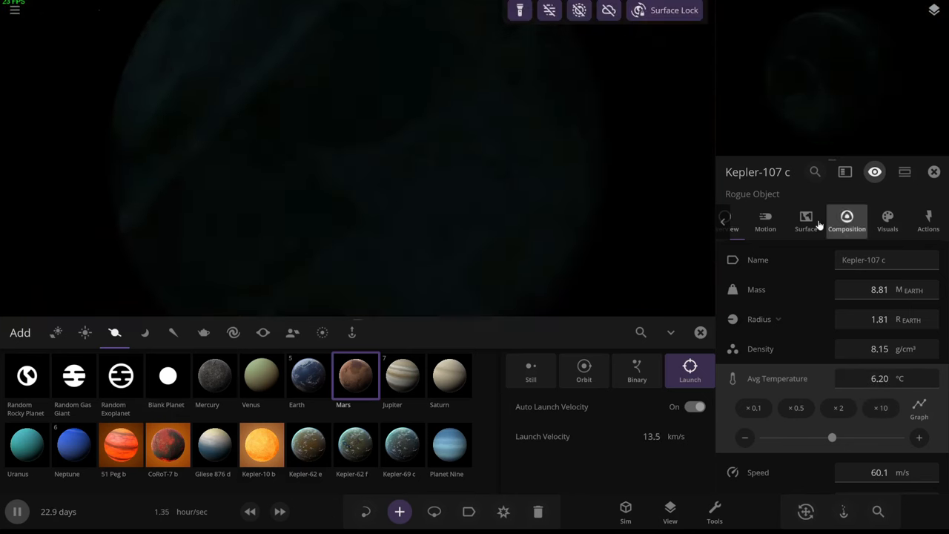
left_click(805, 220)
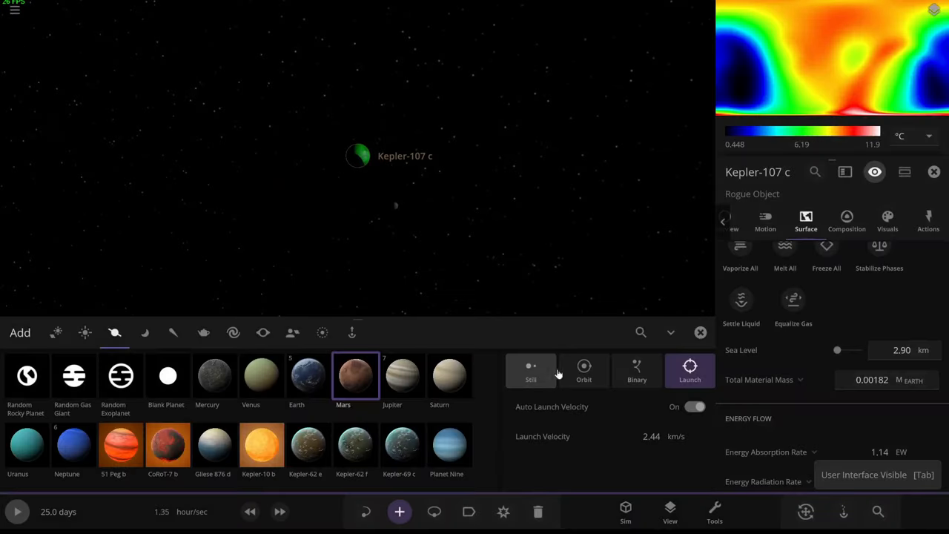
Place Mars and Venus in orbit around Kepler-107 c and slow the time rate to watch them collide
left_click(585, 370)
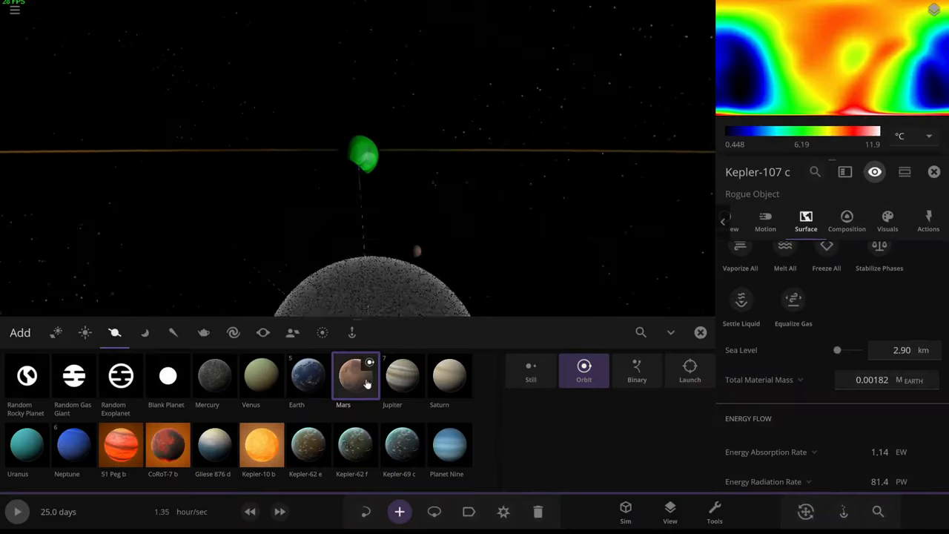
left_click(261, 374)
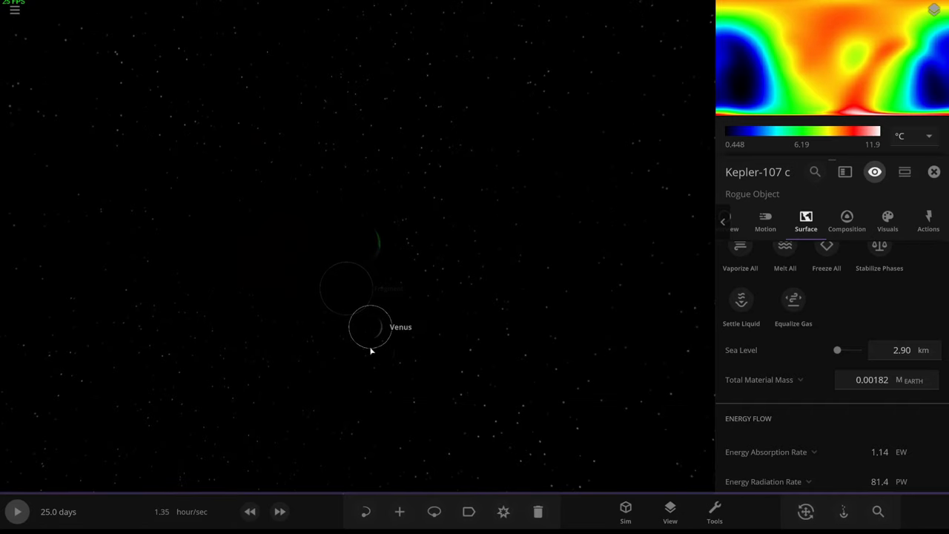
left_click(371, 326)
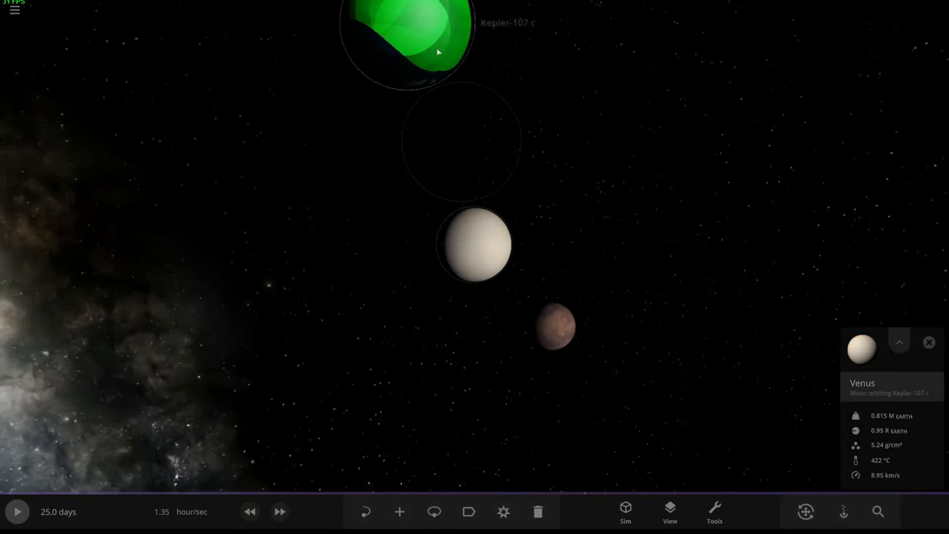
left_click(16, 510)
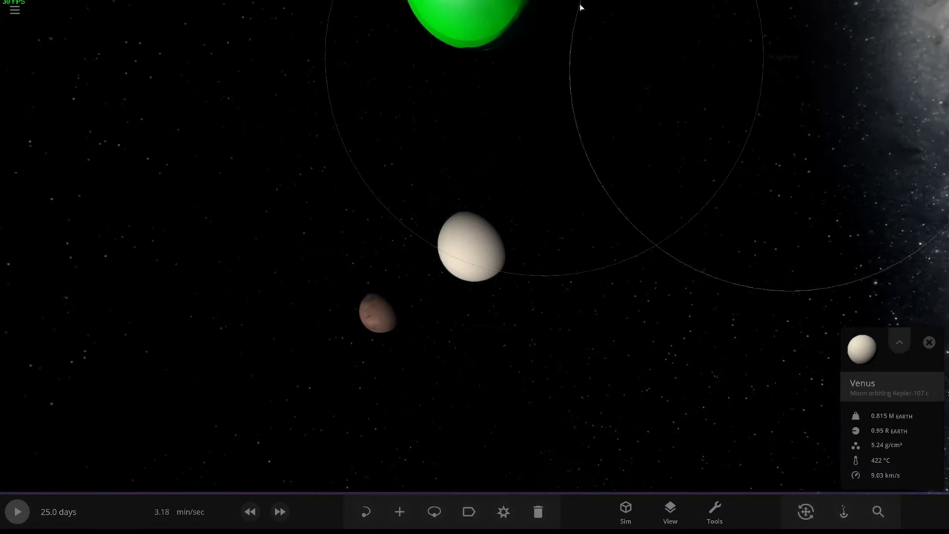
left_click(16, 510)
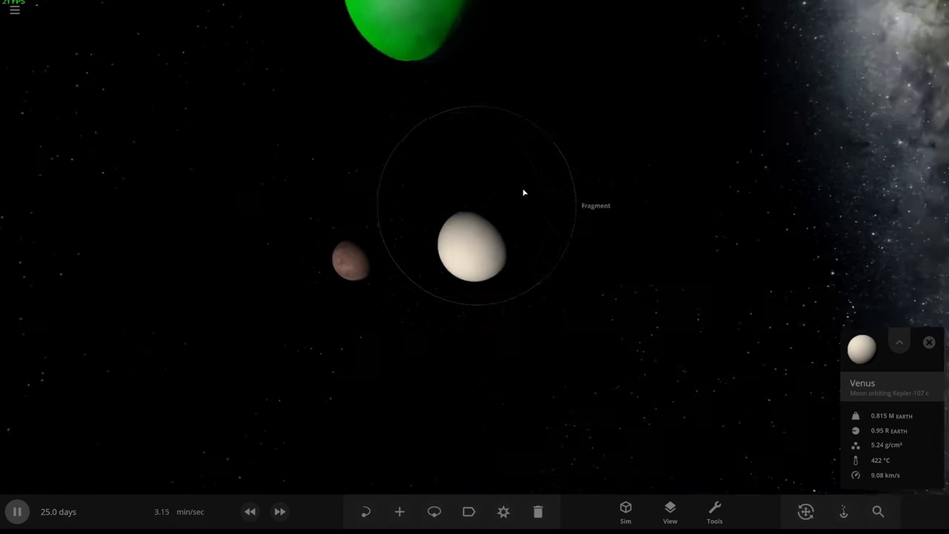
left_click(433, 511)
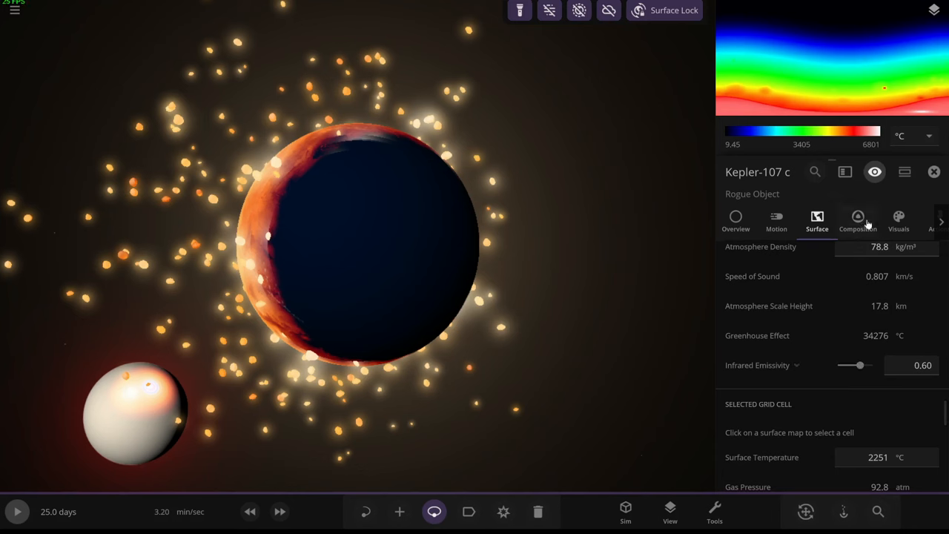
Check Composition, Overview and Visuals after the impacts, then speed up time as the planet passes 4000 °C
left_click(858, 220)
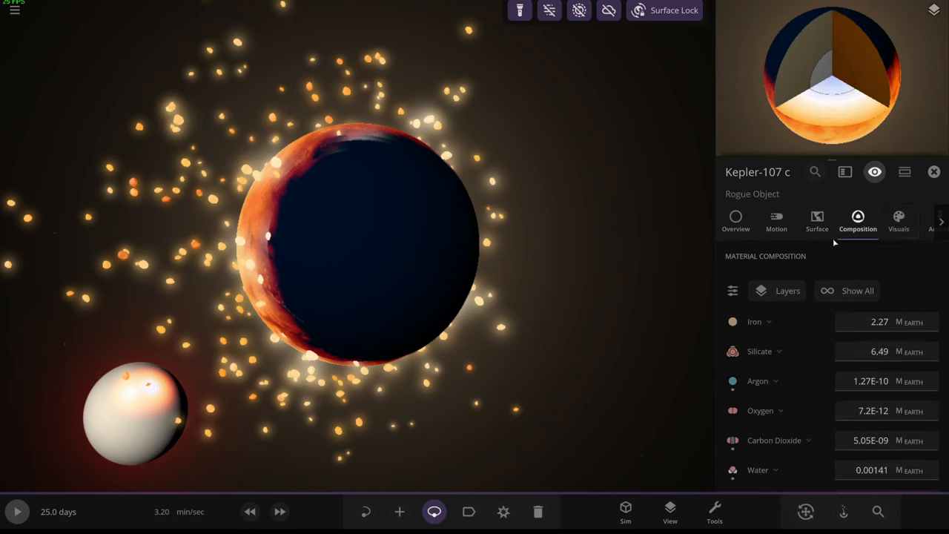
left_click(735, 220)
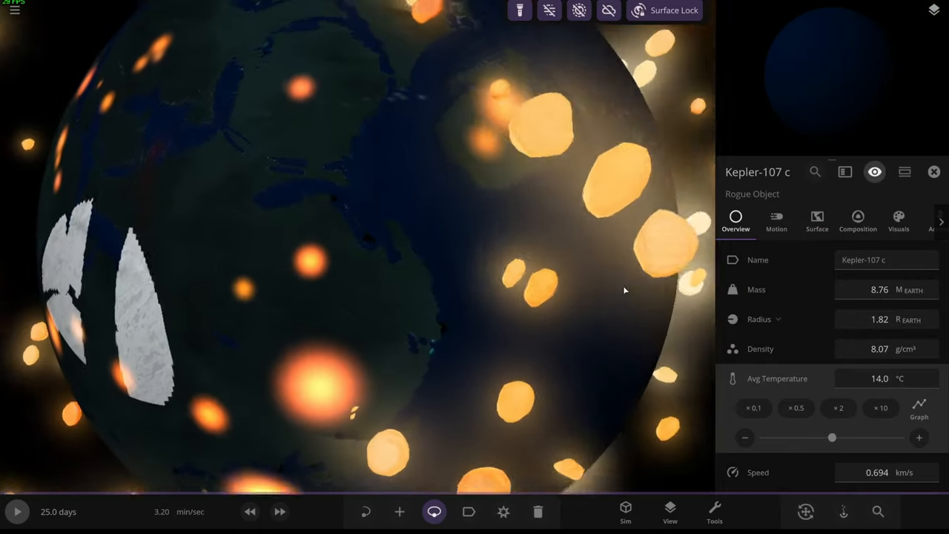
left_click(899, 219)
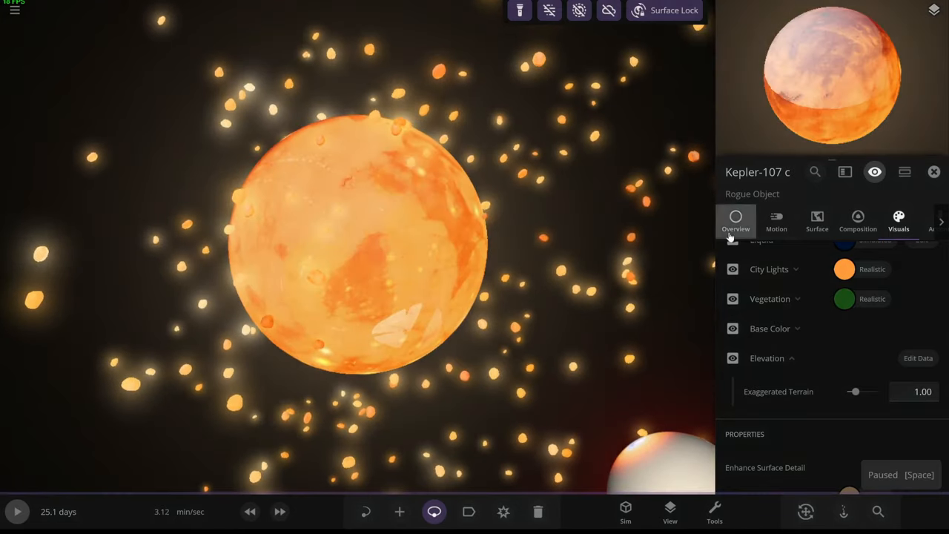
left_click(736, 222)
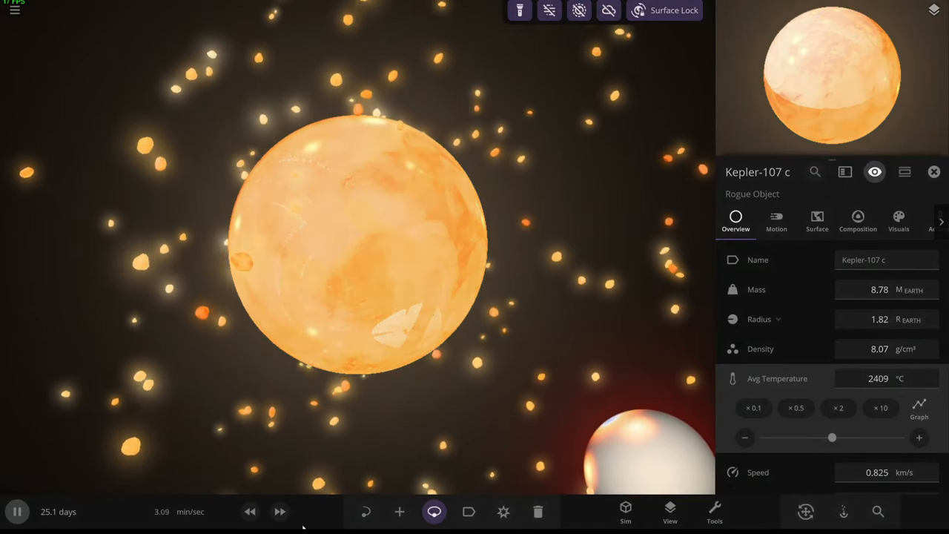
left_click(279, 512)
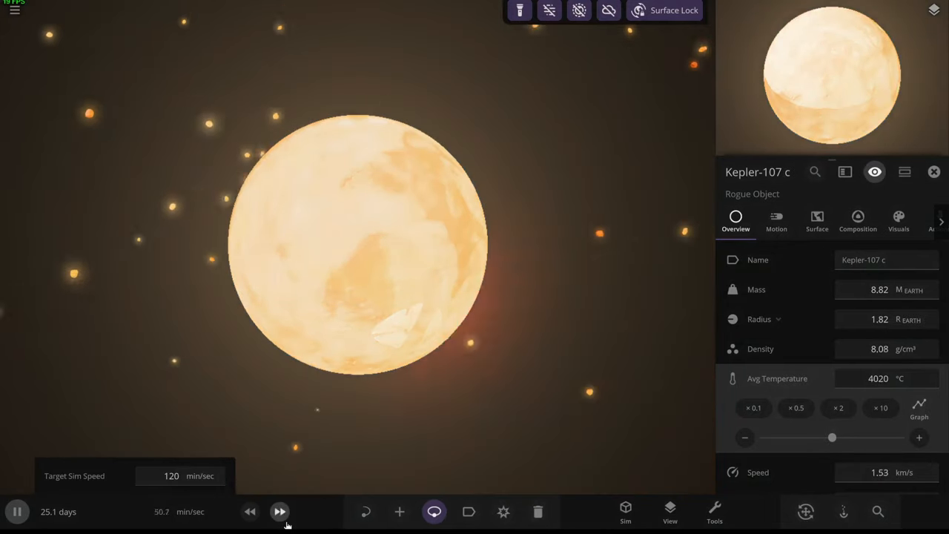
left_click(279, 510)
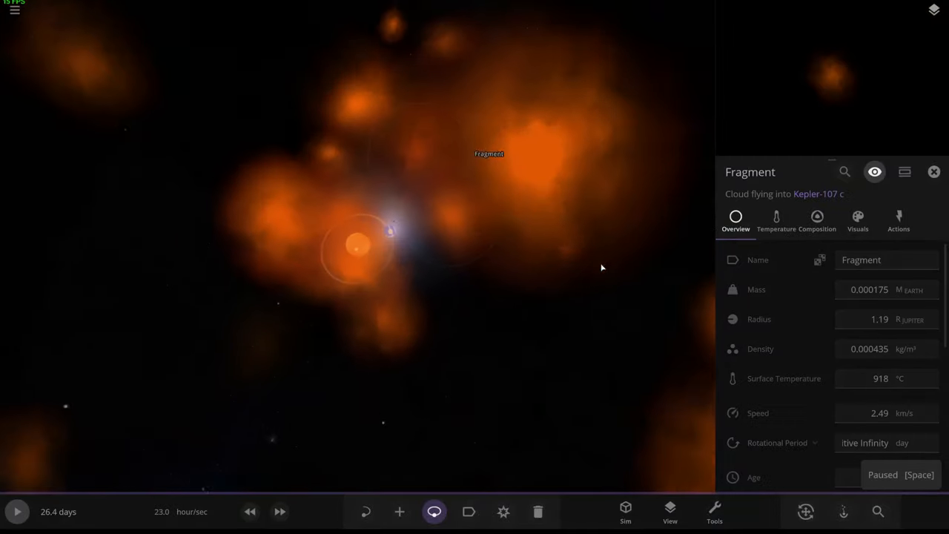
Dismiss the Fragment info panel and switch to the YouTube Studio channel comments page
left_click(934, 172)
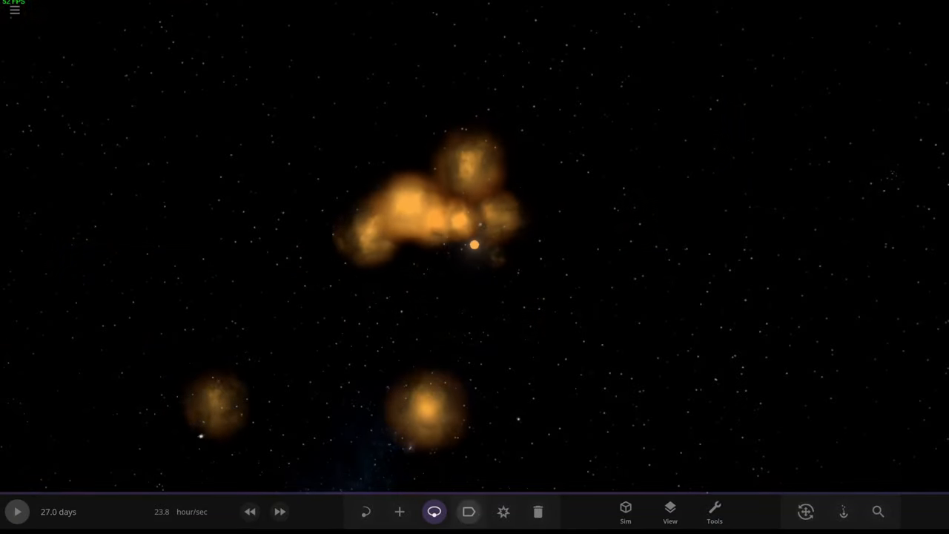
left_click(399, 510)
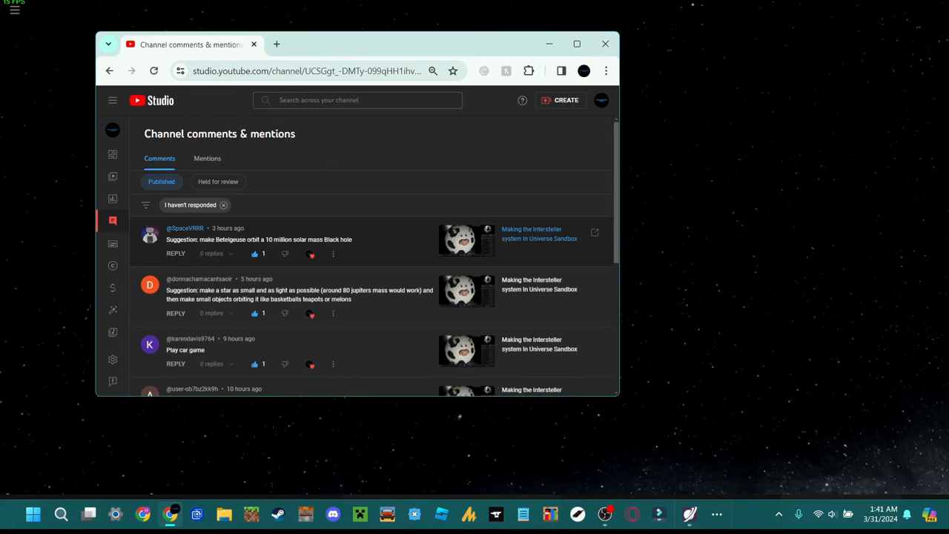
scroll("down", 3)
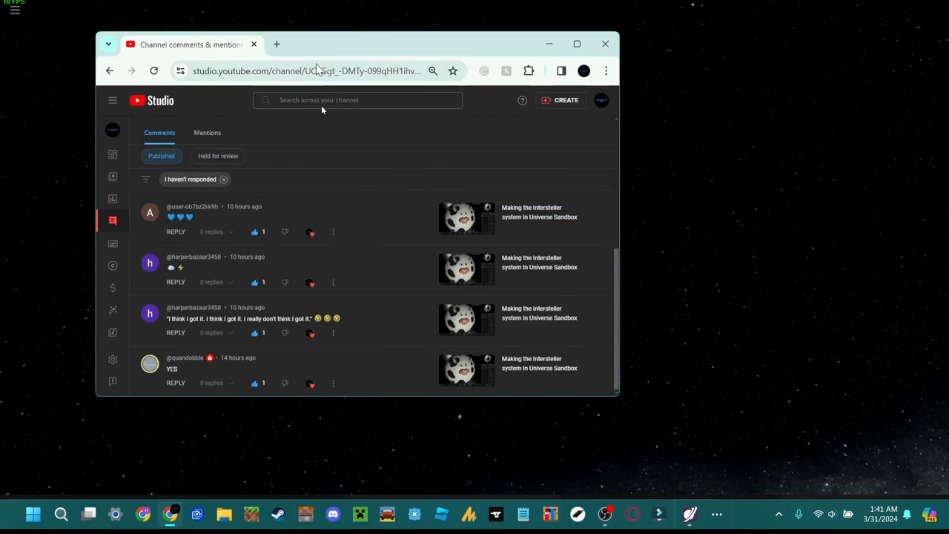